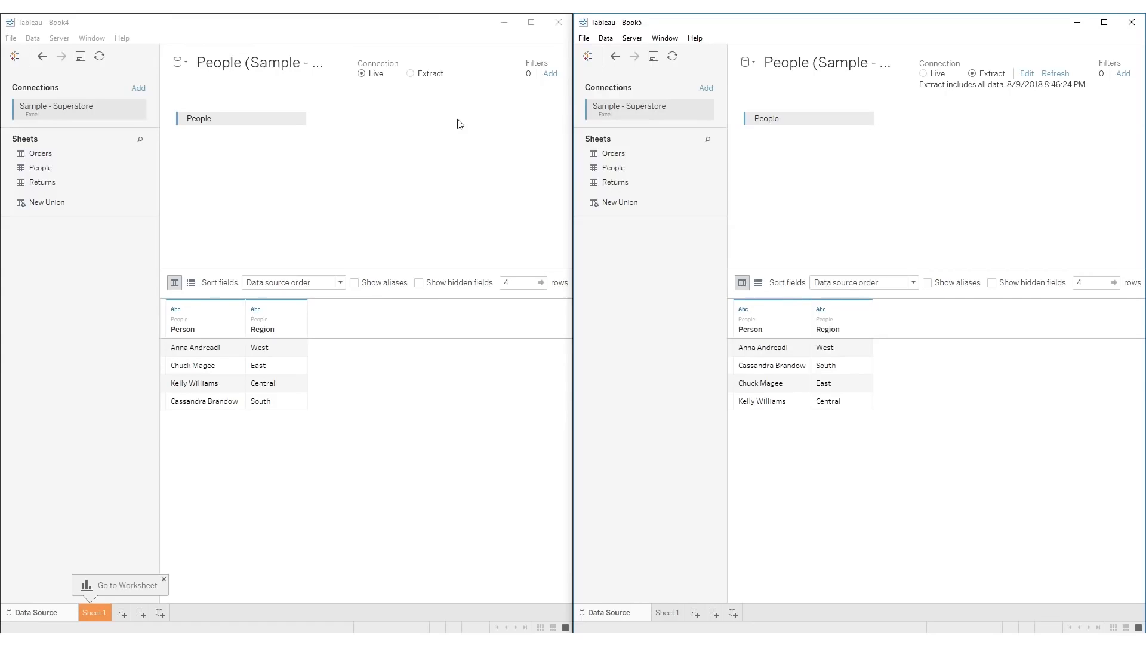
mouse_move(370, 63)
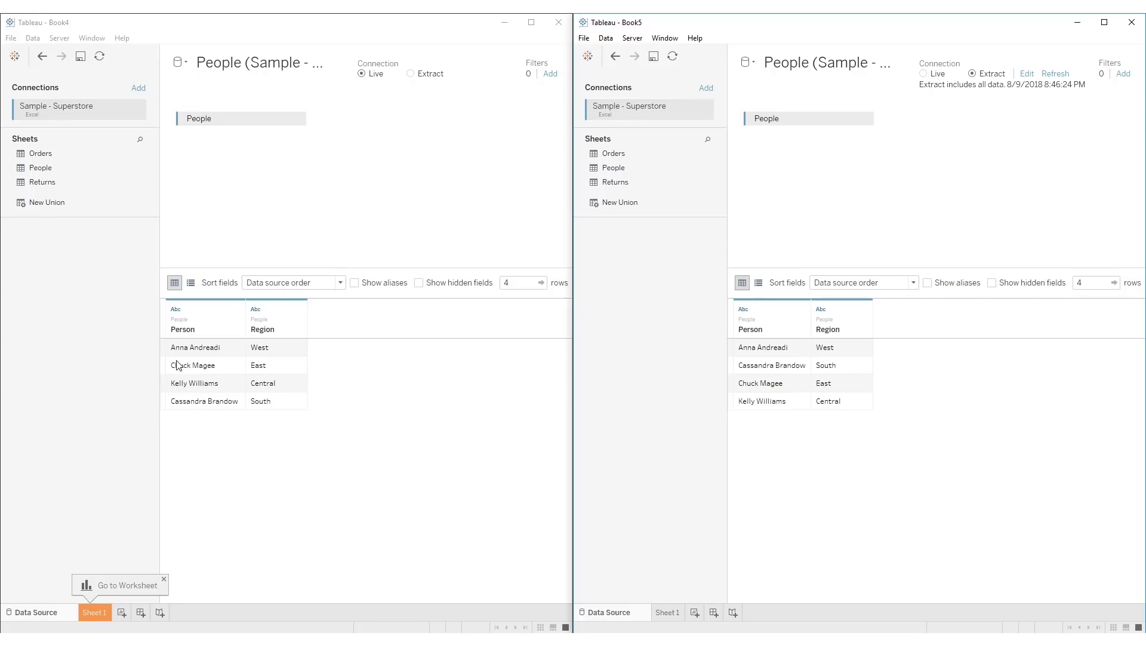
mouse_move(339, 161)
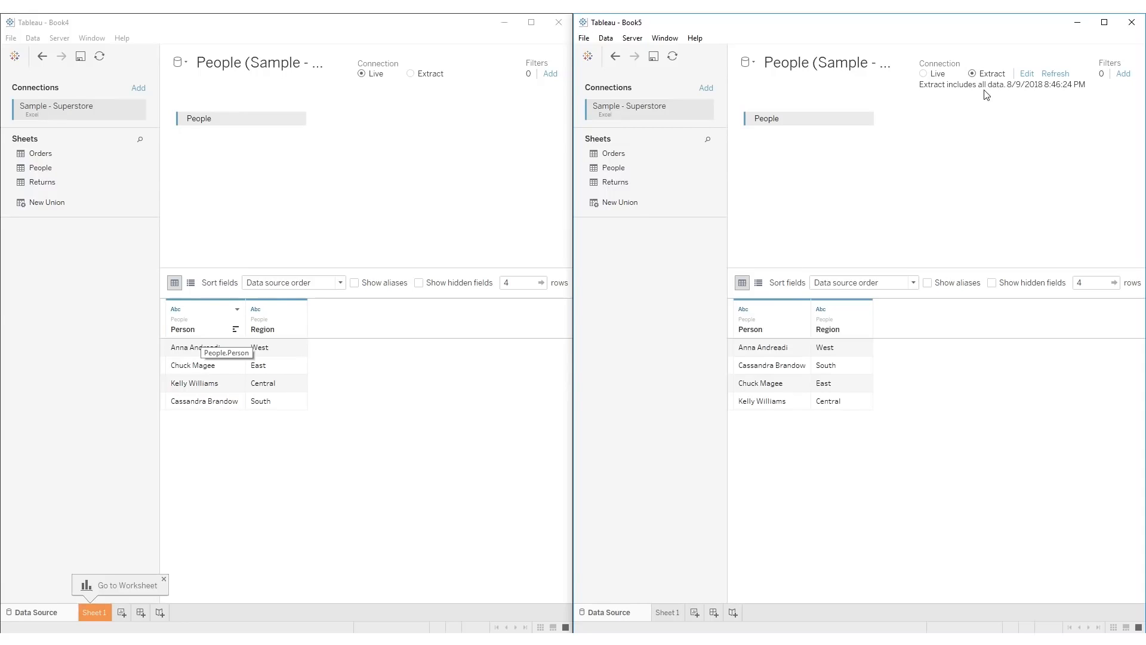
mouse_move(745, 258)
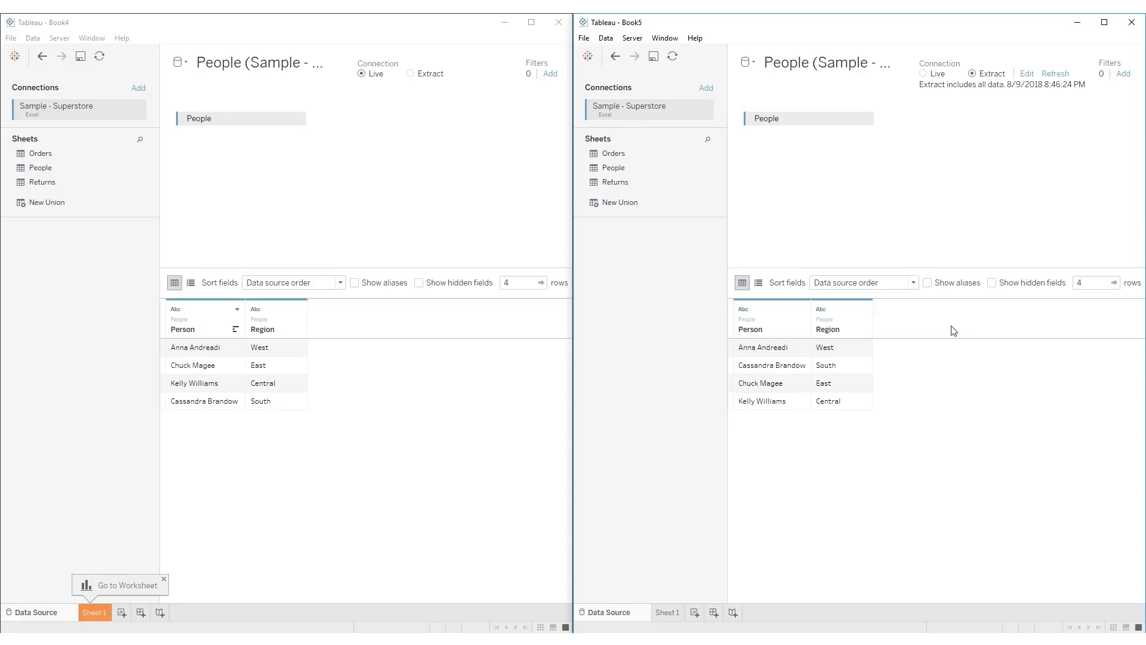
mouse_move(935, 331)
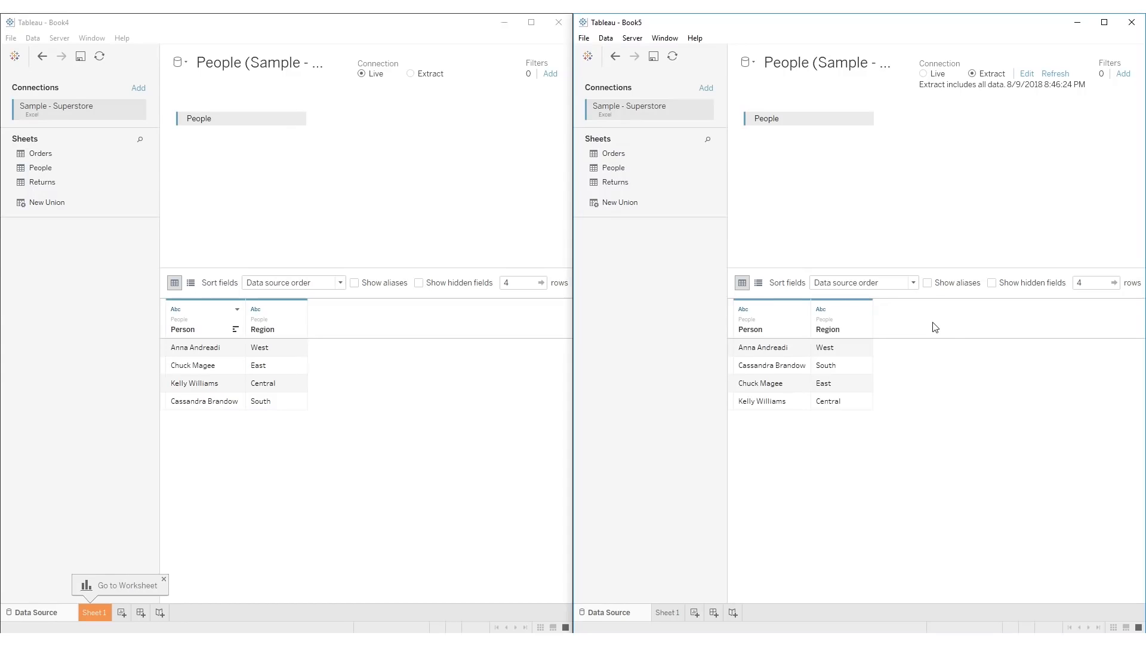
mouse_move(987, 92)
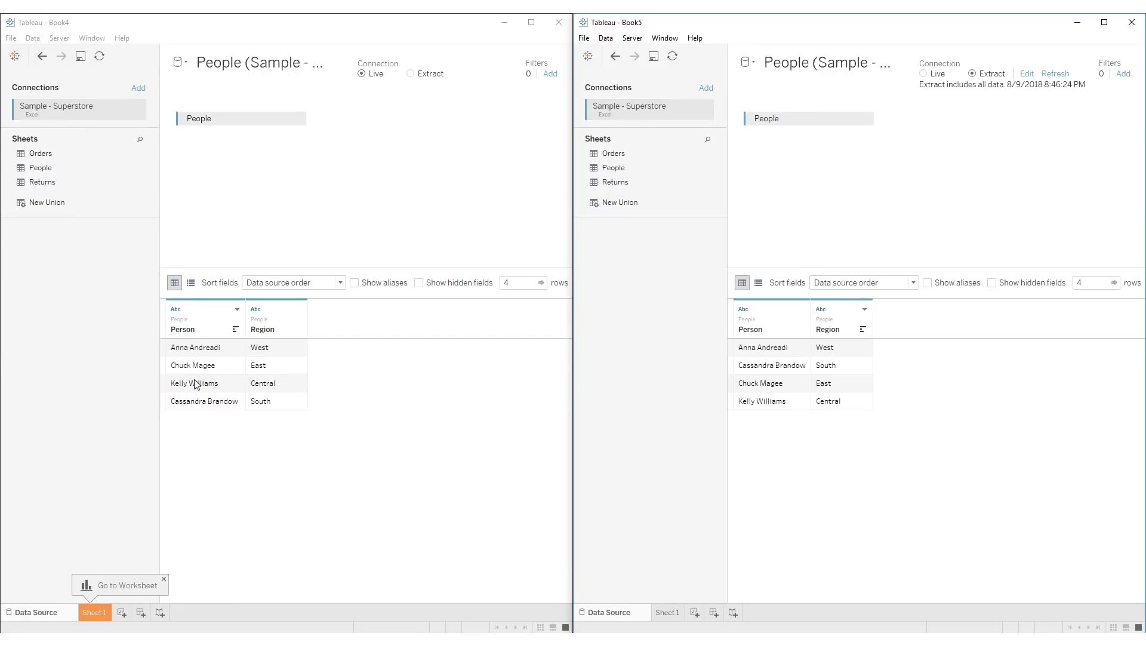
mouse_move(288, 441)
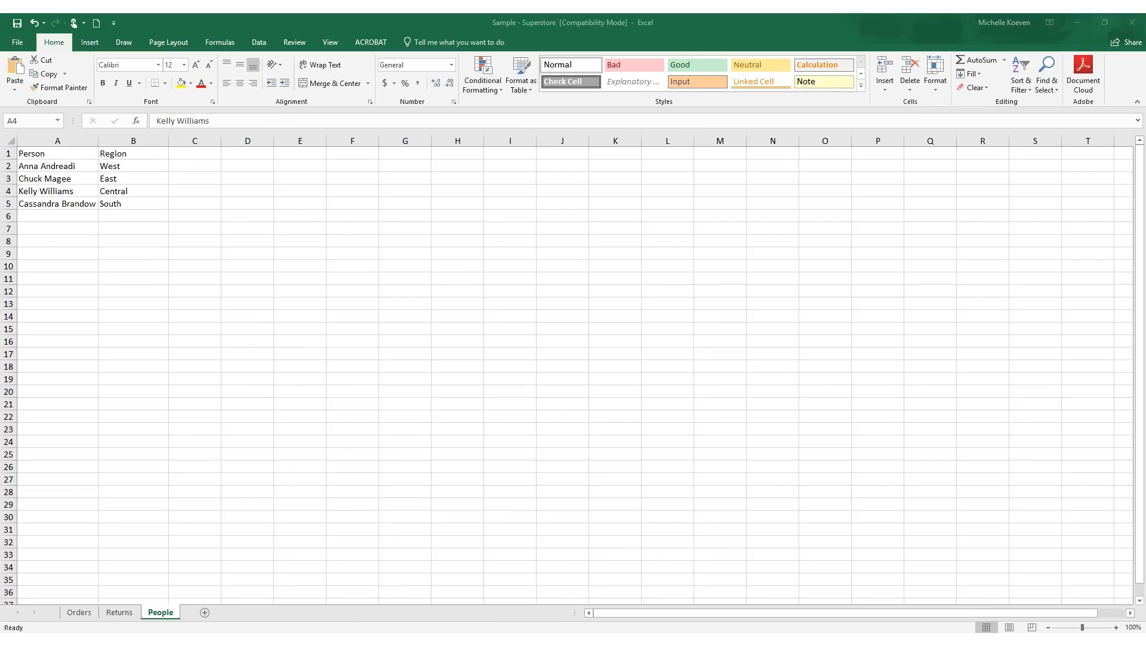
mouse_move(73, 195)
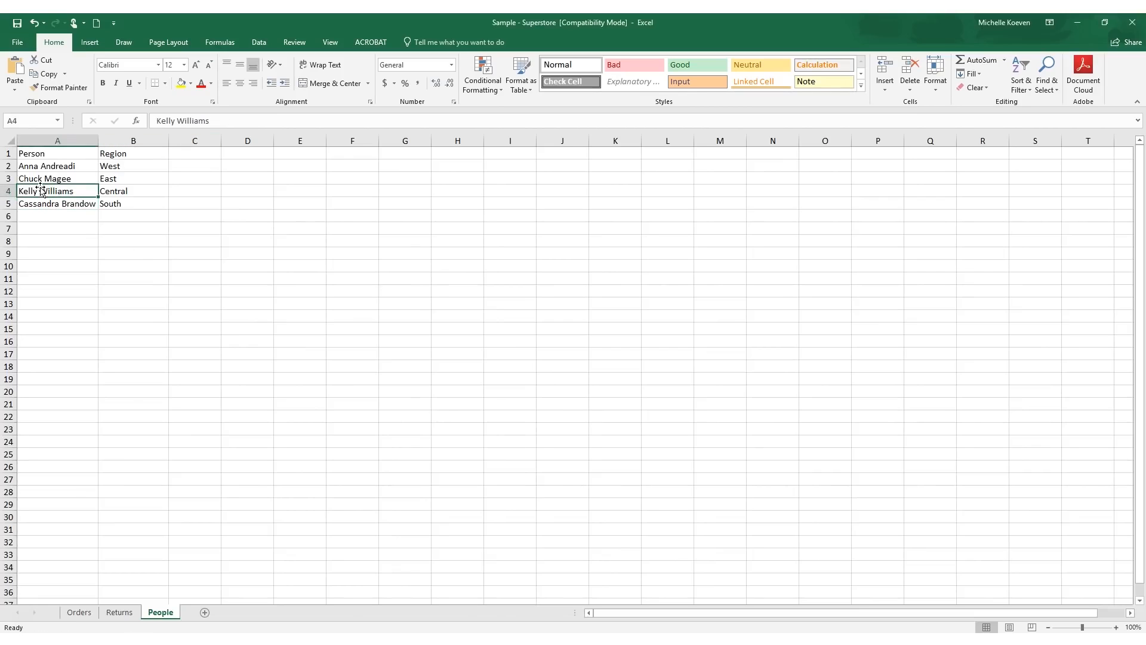
- Overwrite Kelly Williams with Sarah Smith for the Central region on the People sheet
type("Ke")
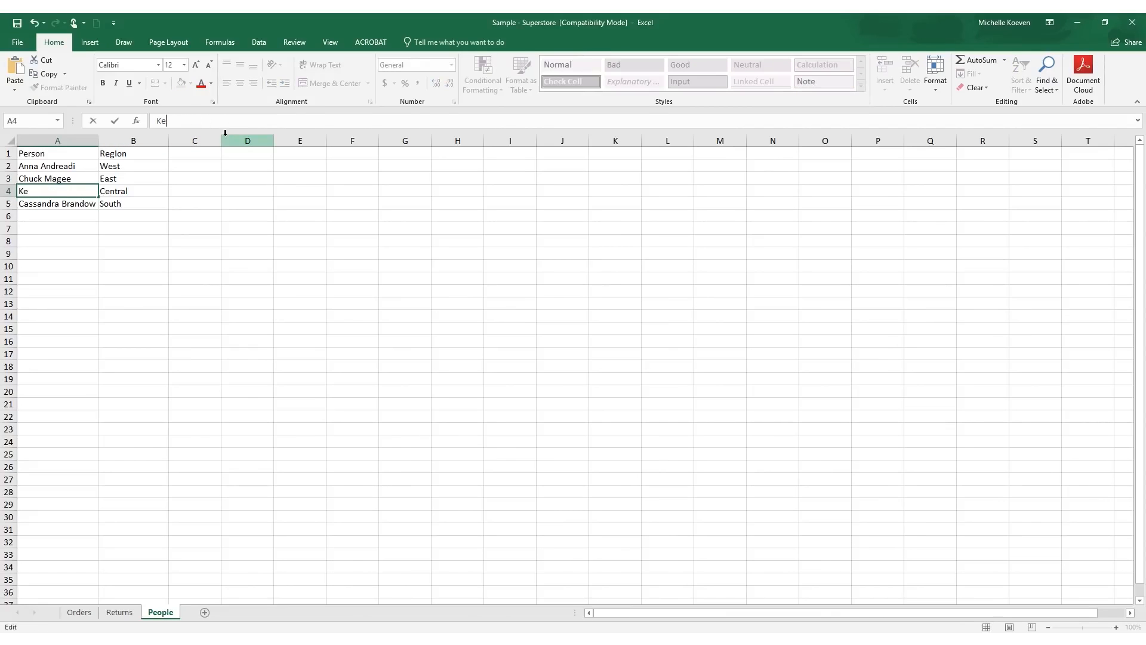
type("Sarah Smith")
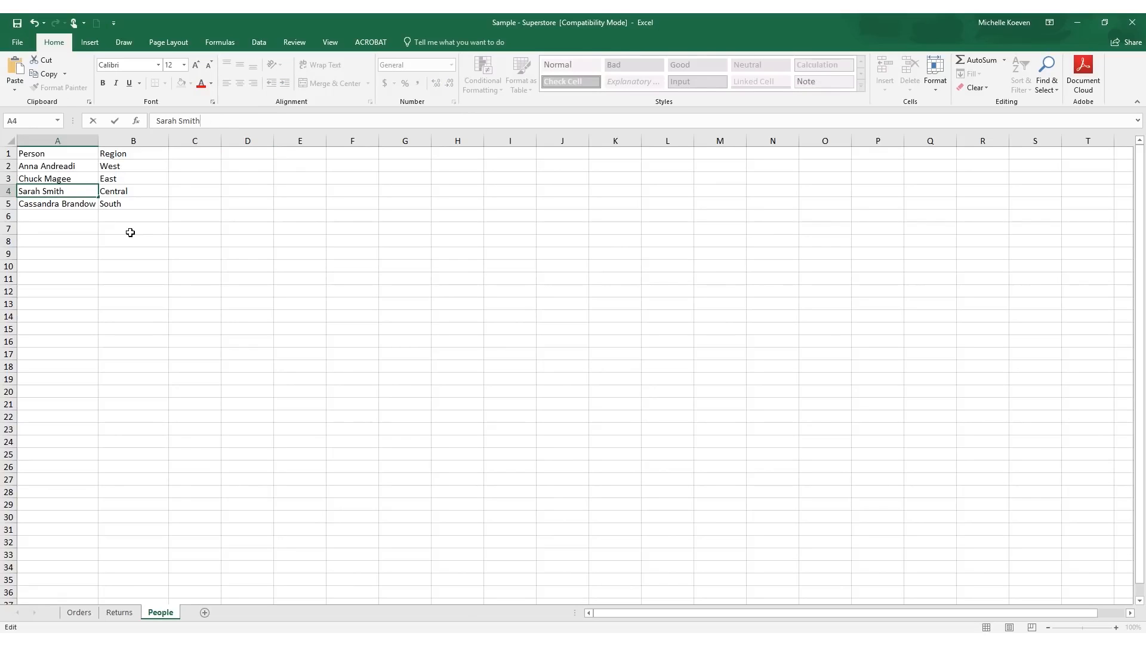
left_click(57, 202)
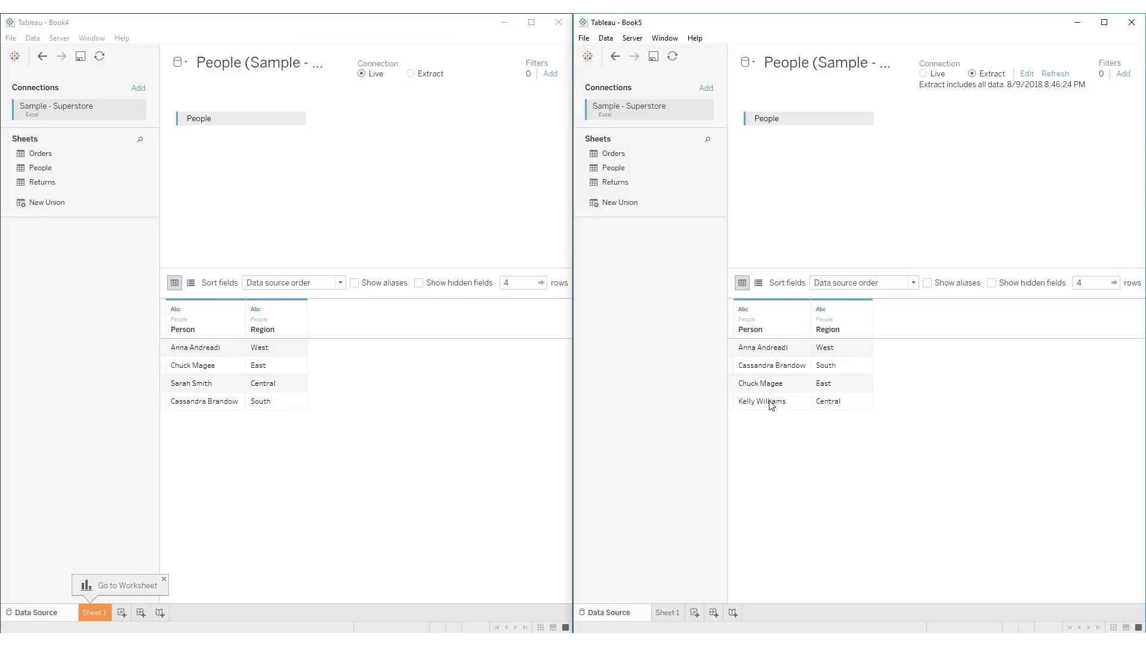
mouse_move(870, 412)
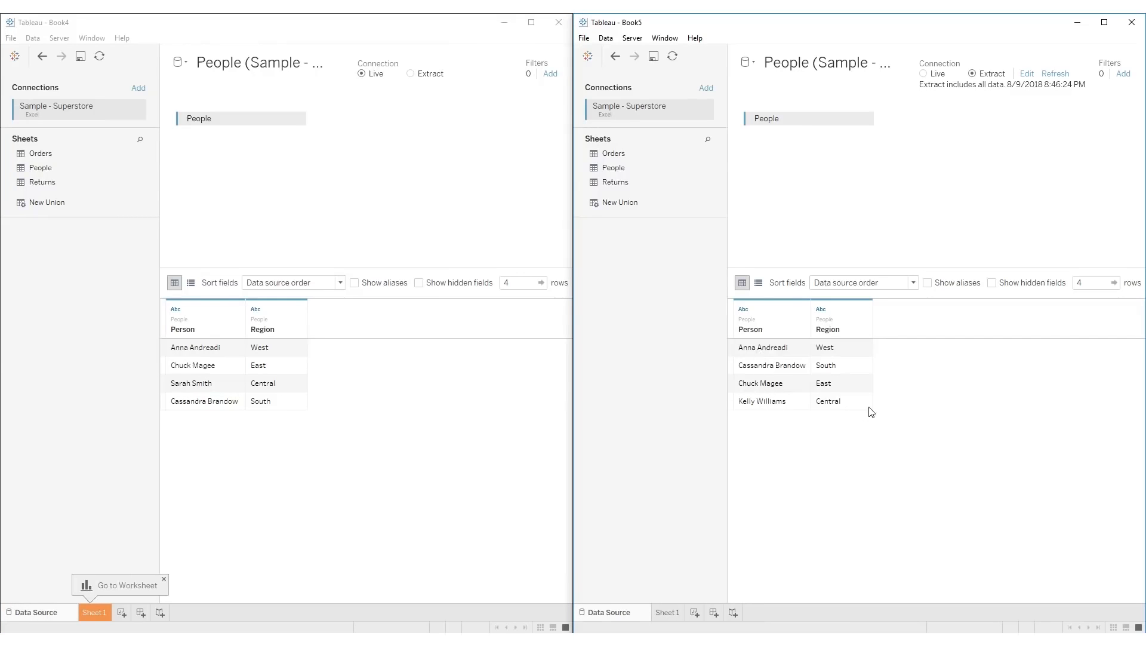
left_click(1026, 73)
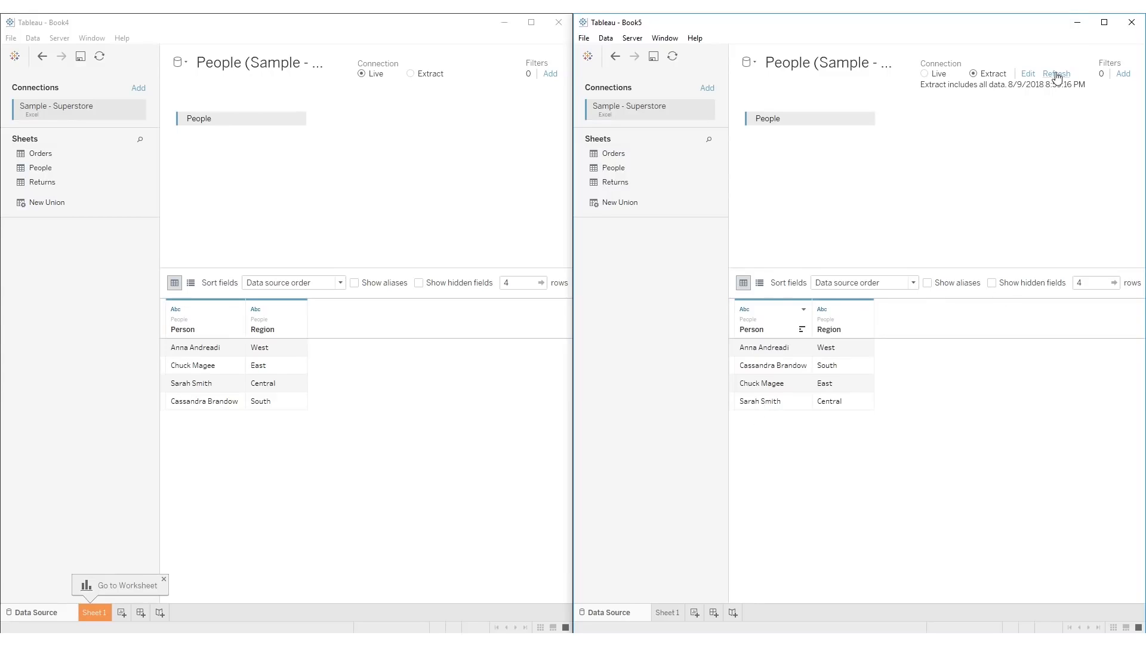
mouse_move(1056, 79)
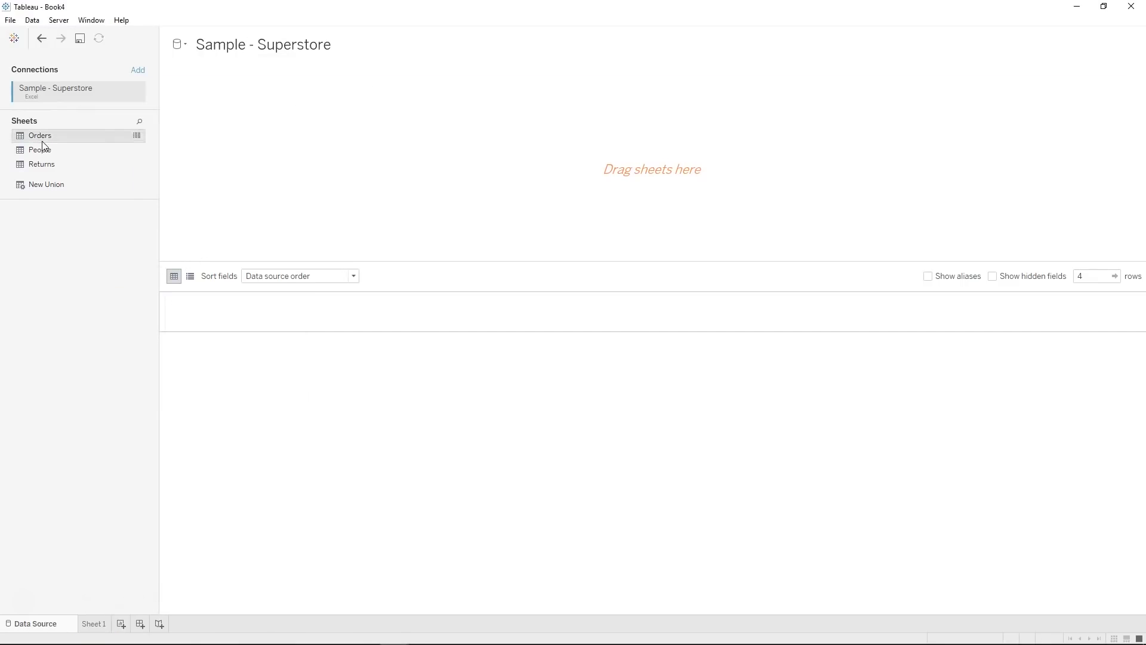
- Add Orders to the data source with People and bring up the Orders–People join settings
double_click(39, 135)
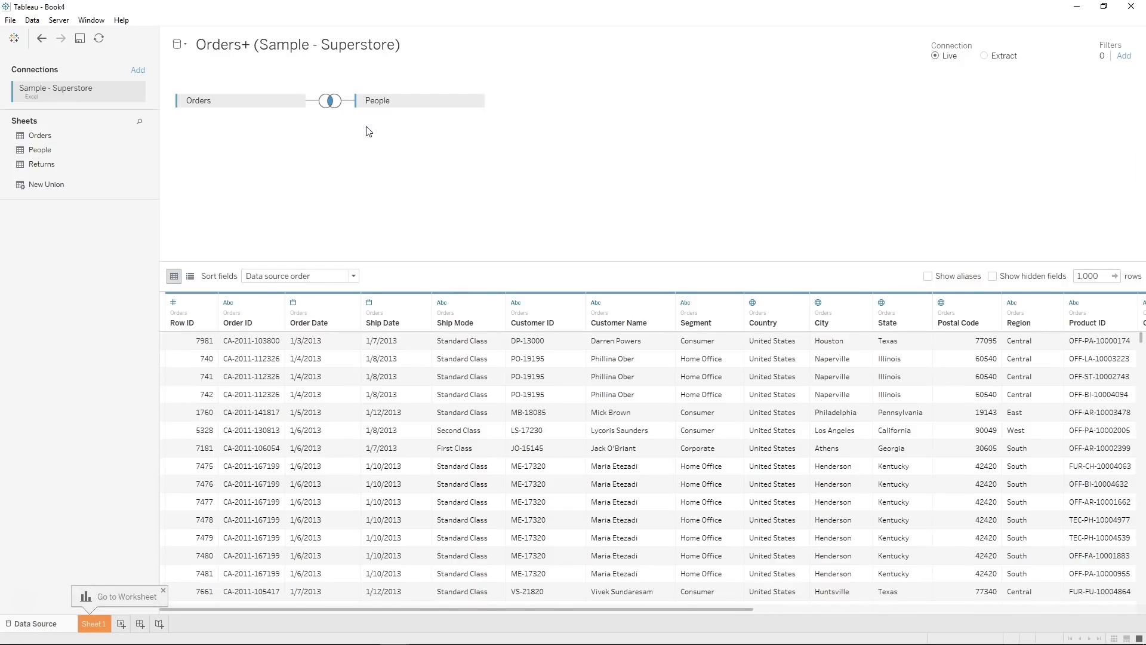
left_click(328, 101)
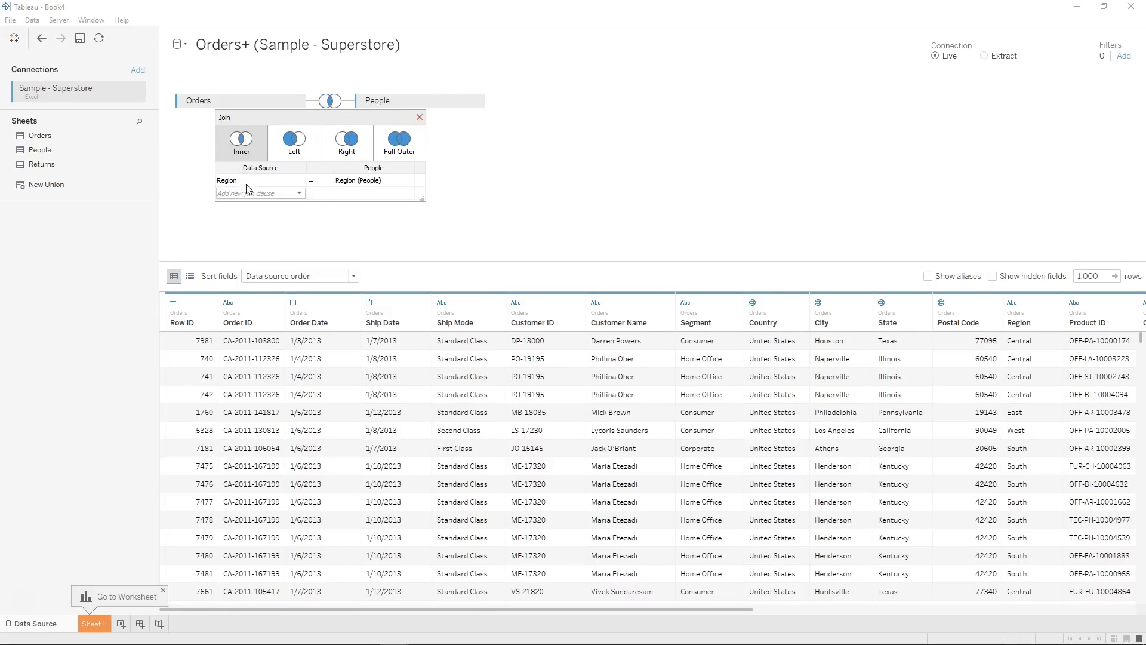
- Review both join-field lists, keep Region = Region (People), and set the join to Inner
left_click(259, 180)
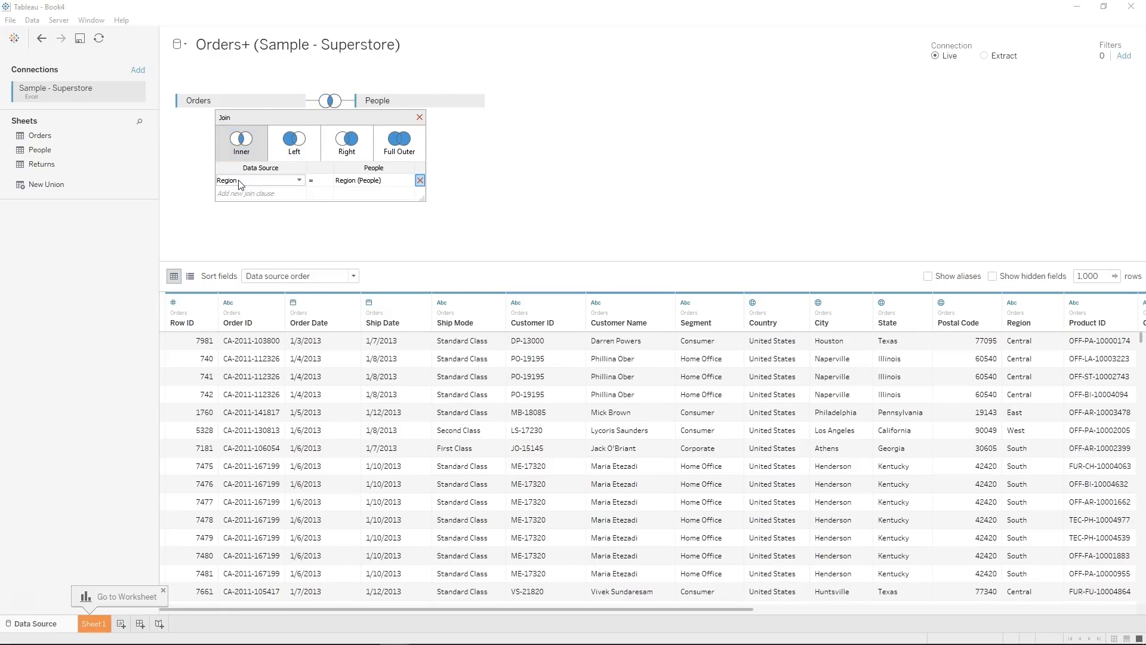
left_click(369, 180)
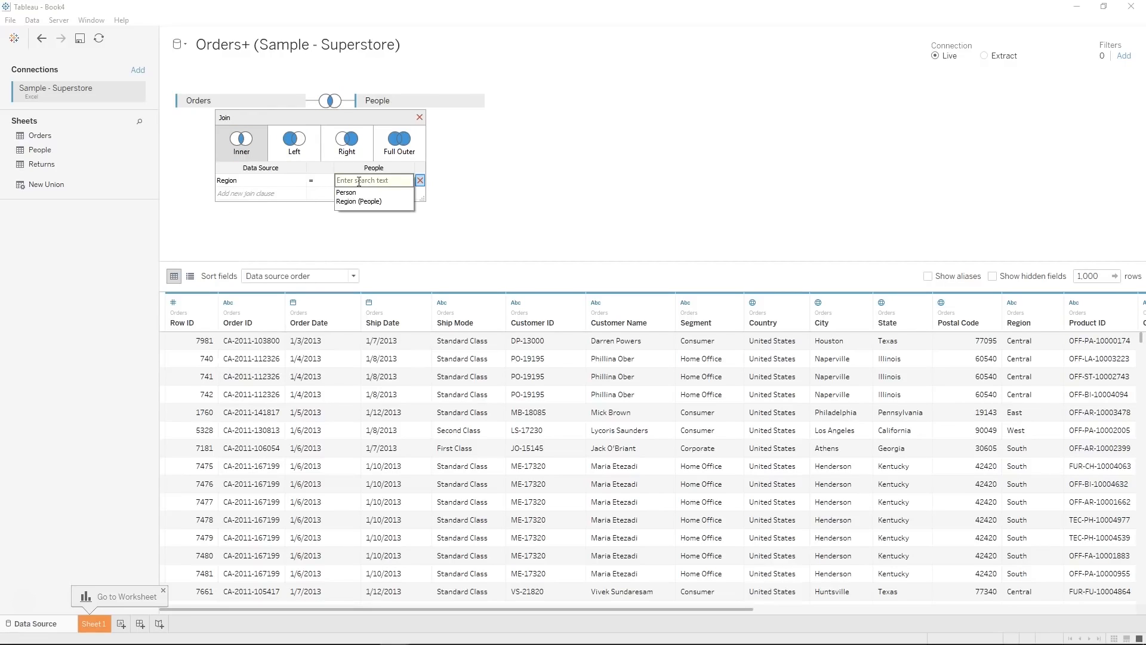
left_click(360, 202)
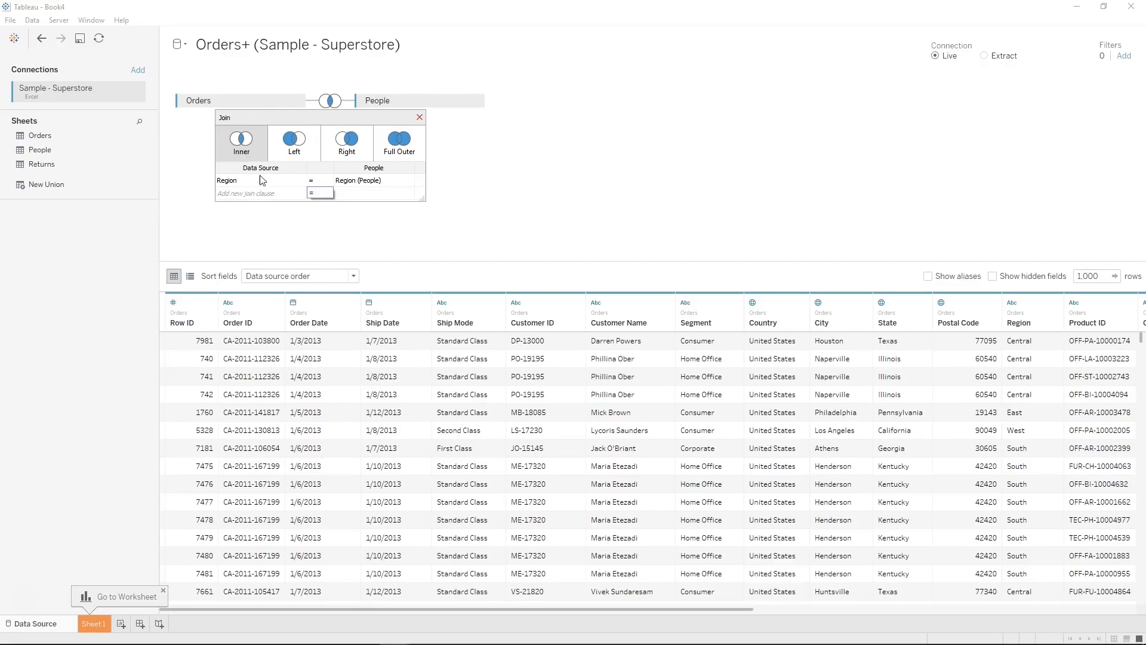
mouse_move(392, 183)
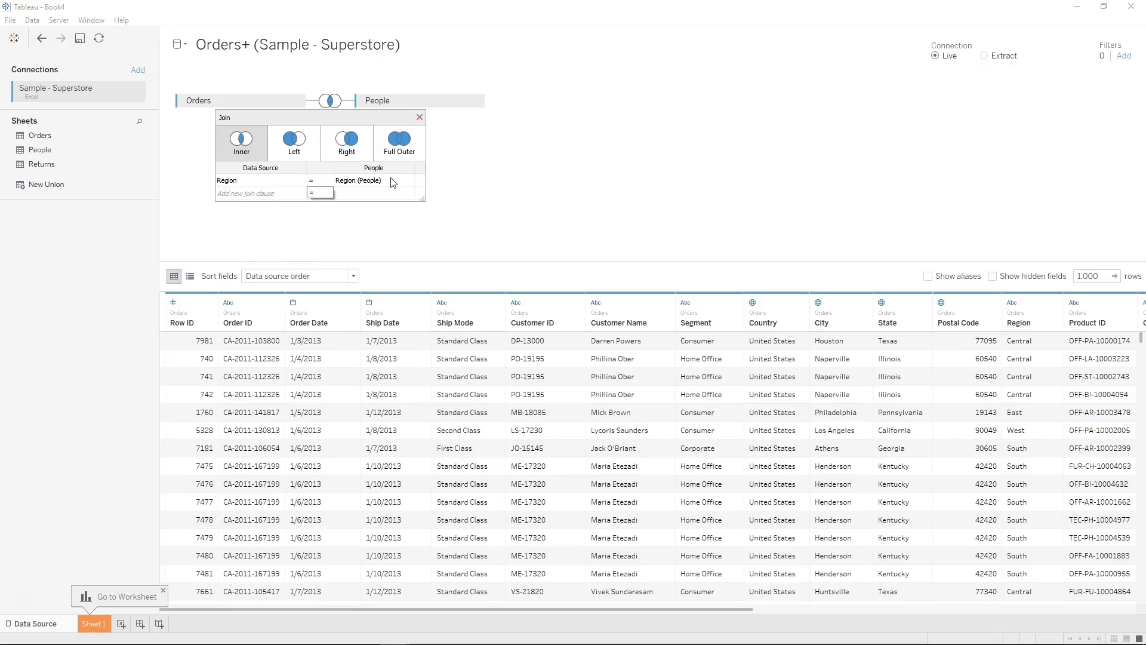
mouse_move(367, 176)
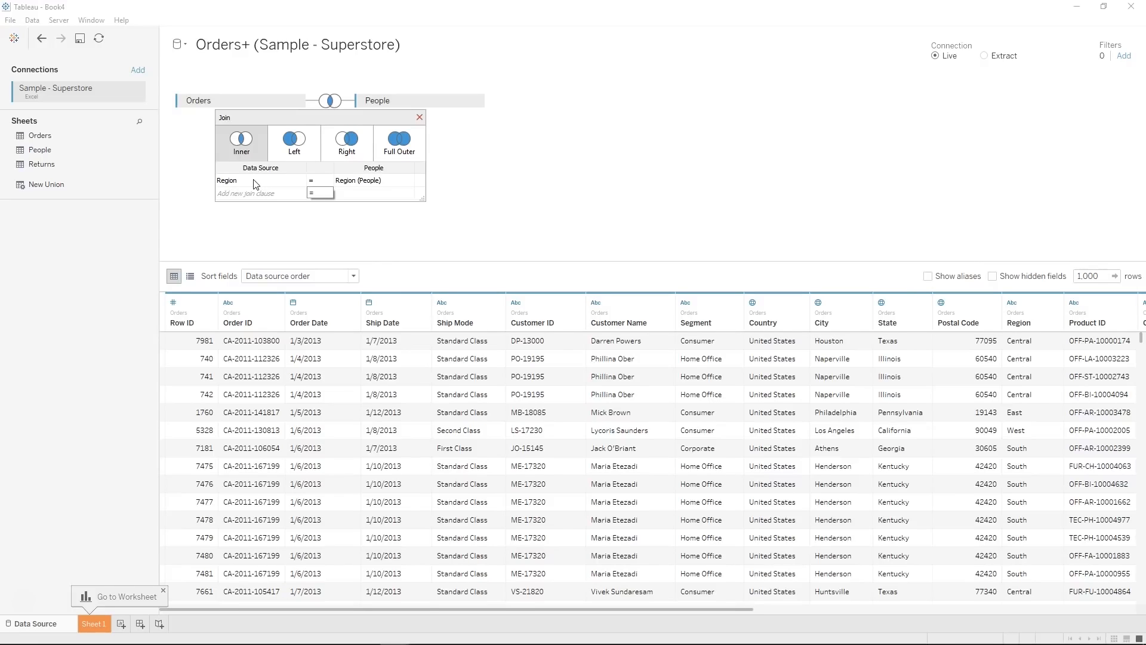
mouse_move(259, 187)
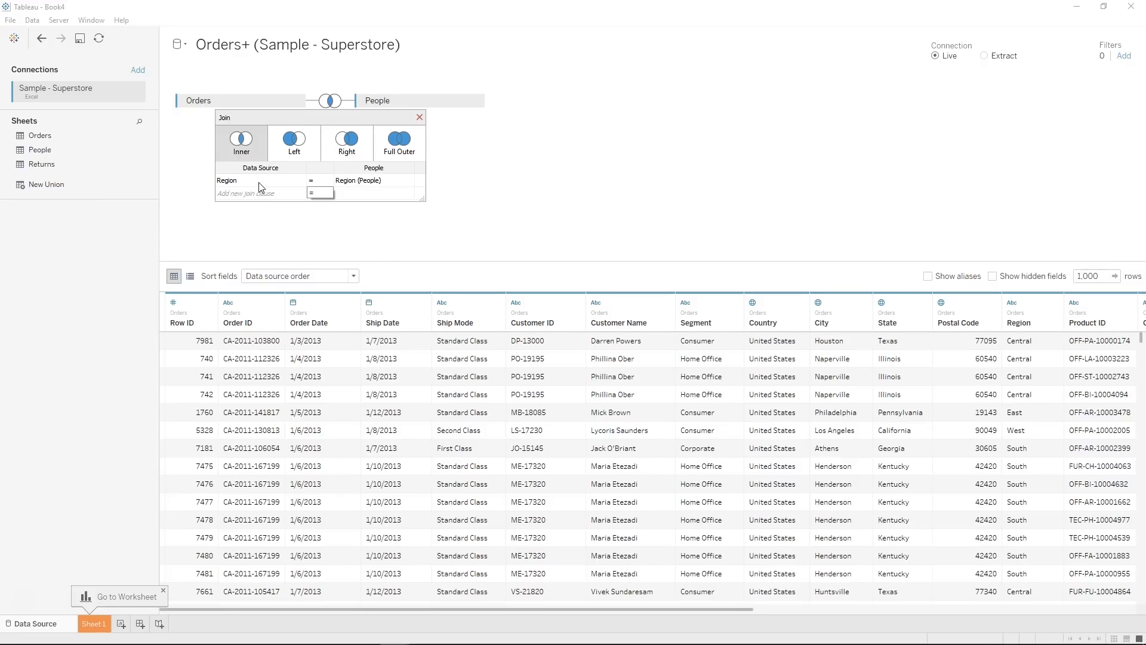
left_click(241, 180)
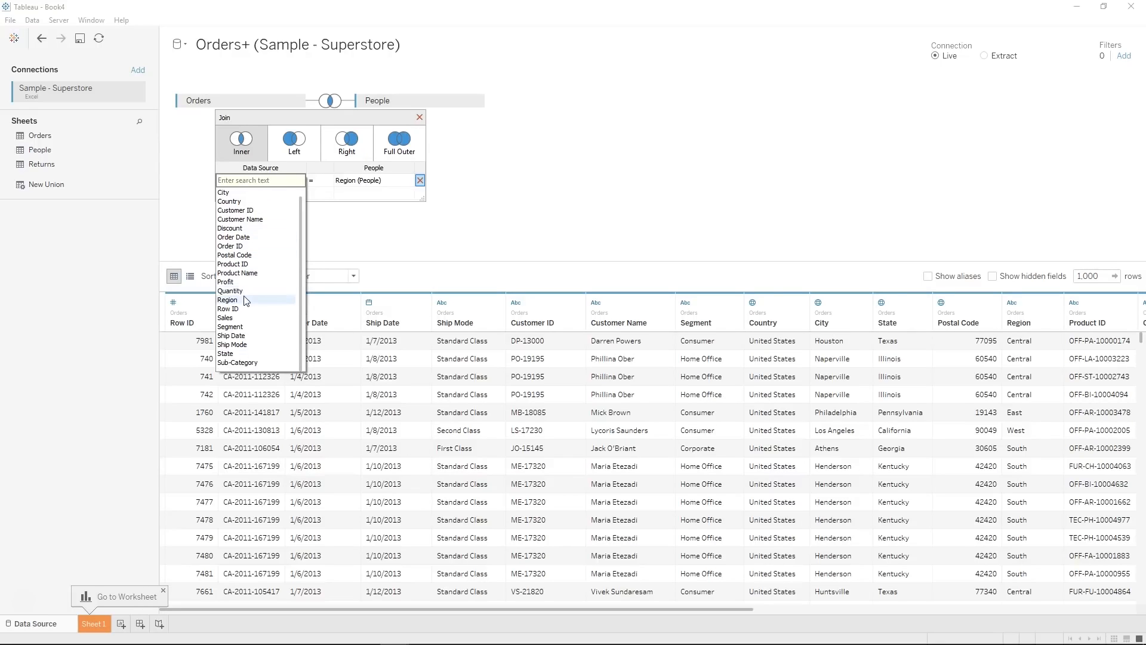
left_click(227, 299)
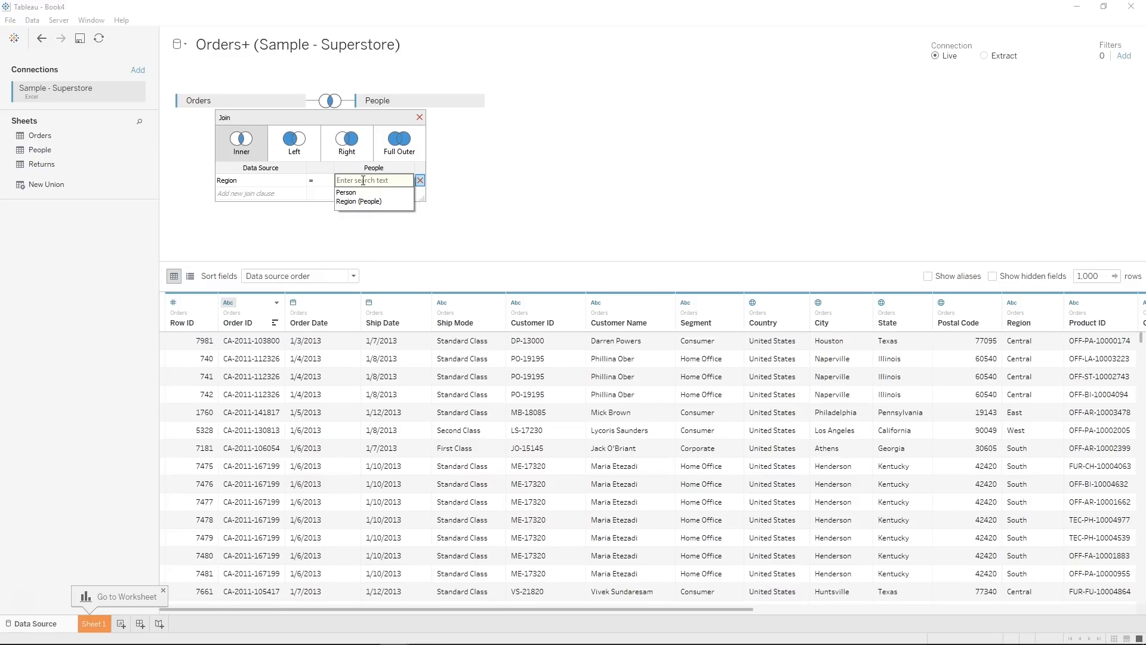
left_click(359, 202)
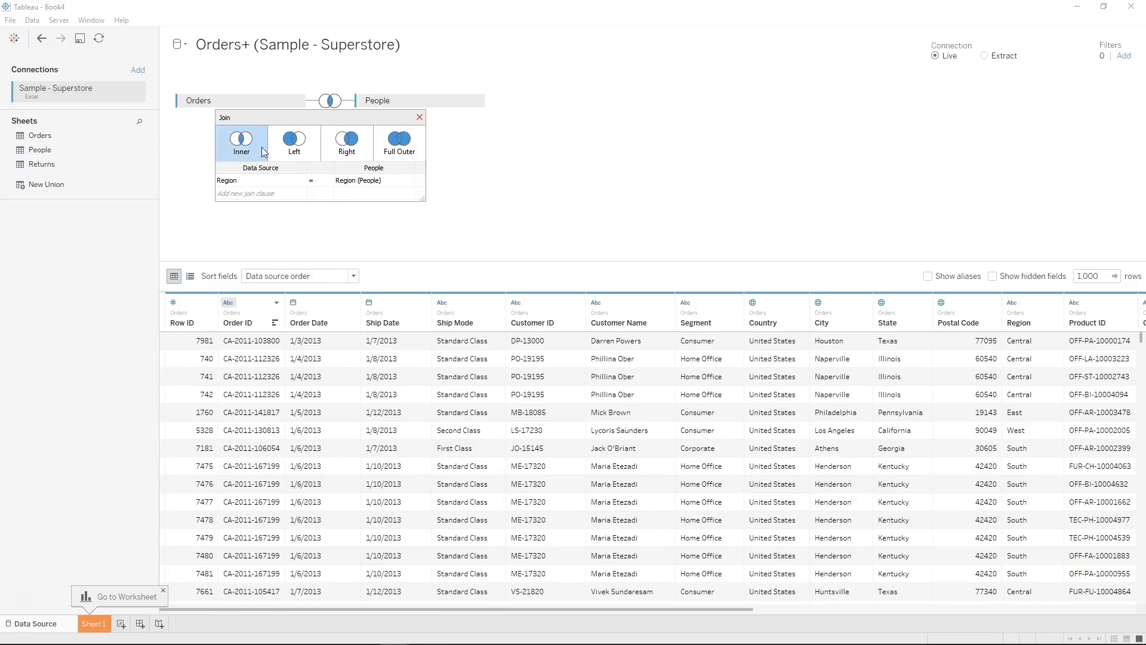
mouse_move(242, 140)
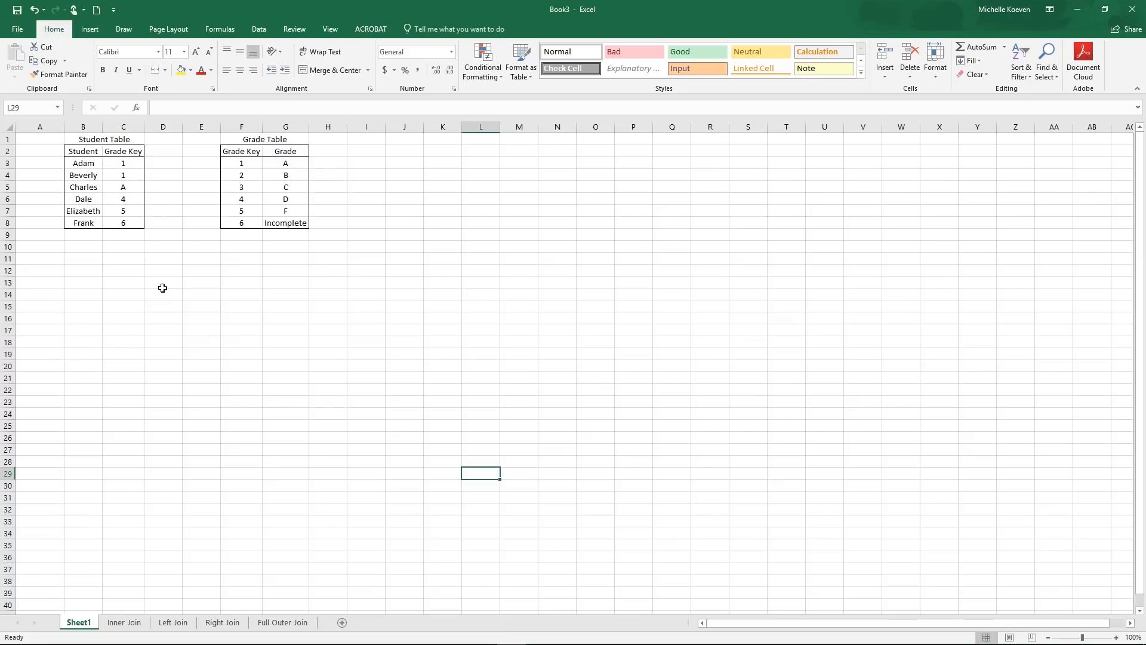
mouse_move(163, 223)
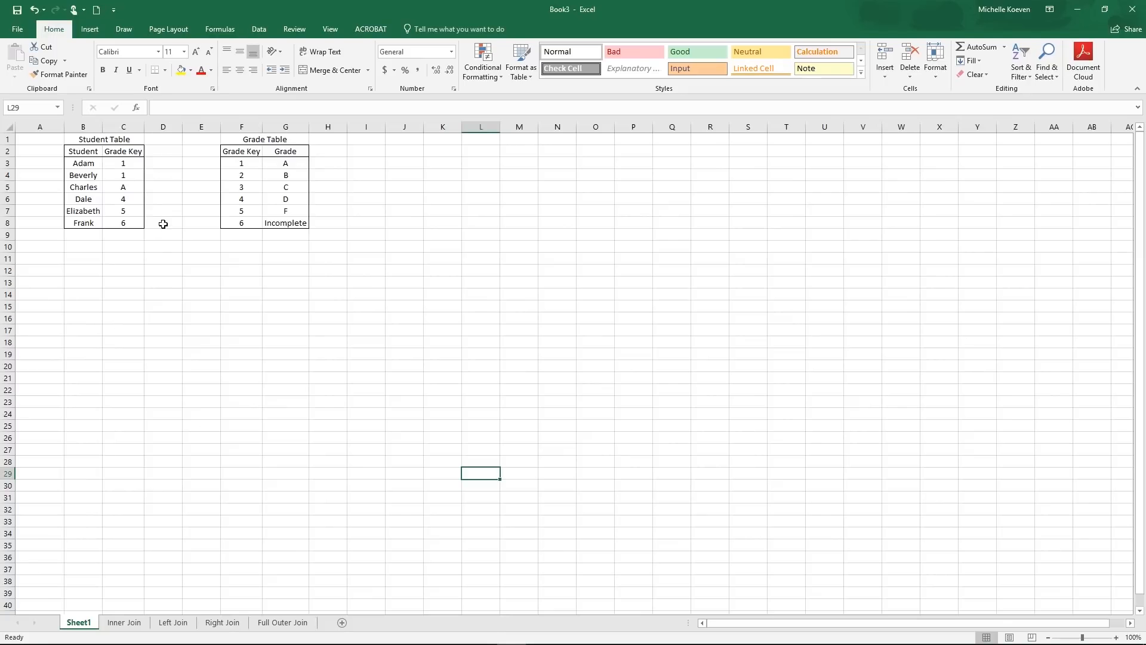
mouse_move(102, 136)
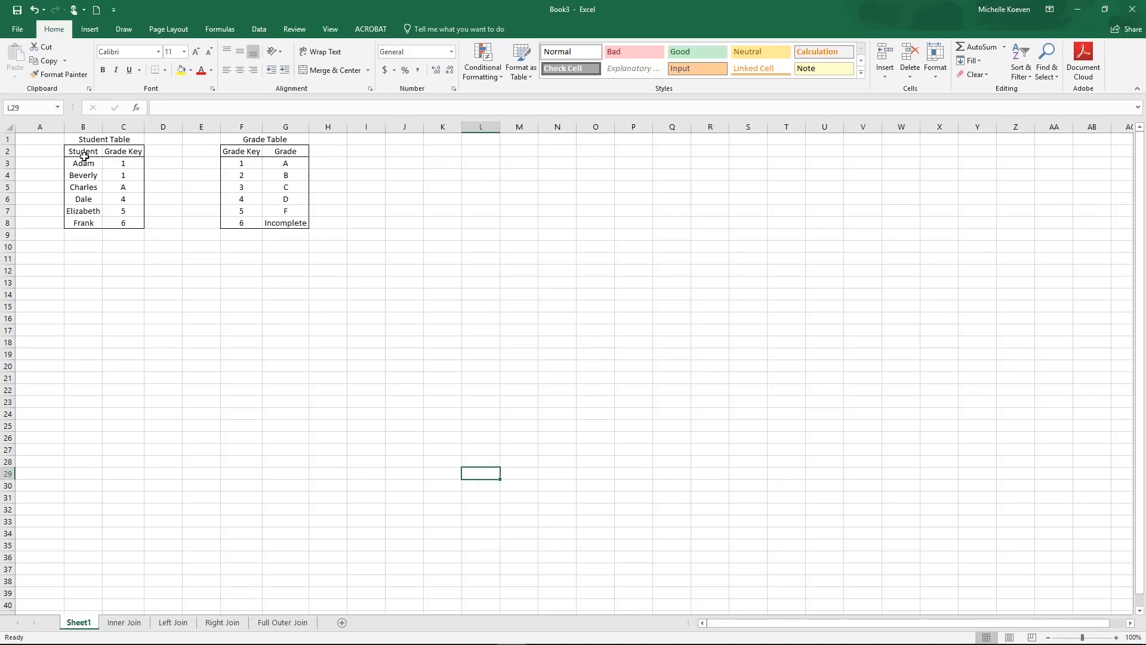
mouse_move(135, 217)
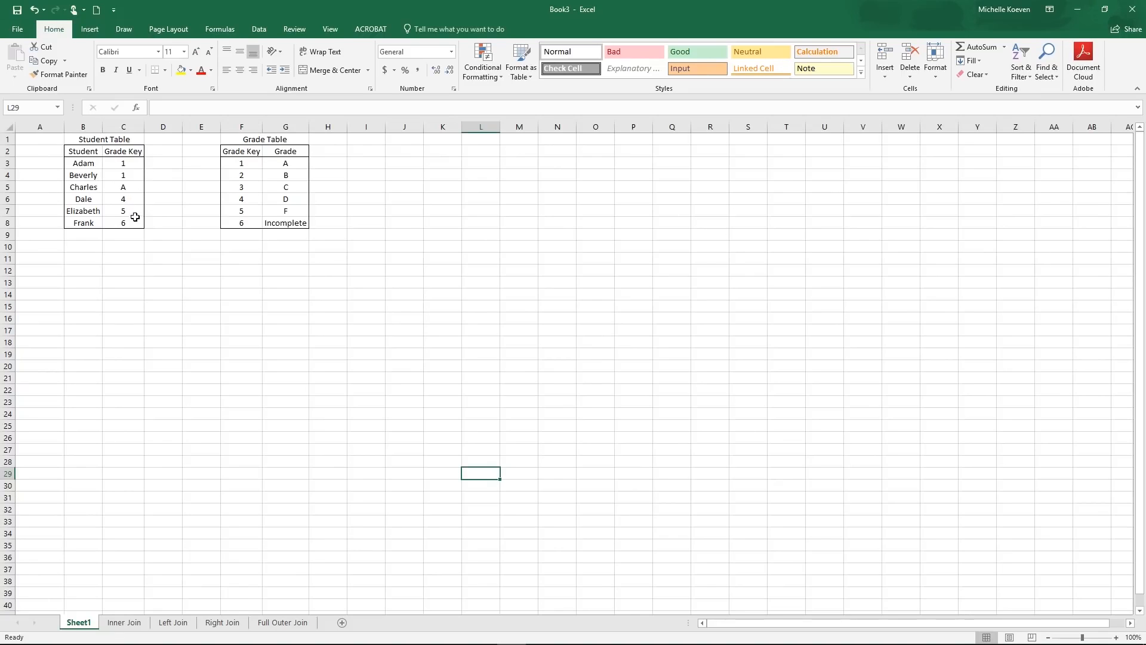
mouse_move(261, 136)
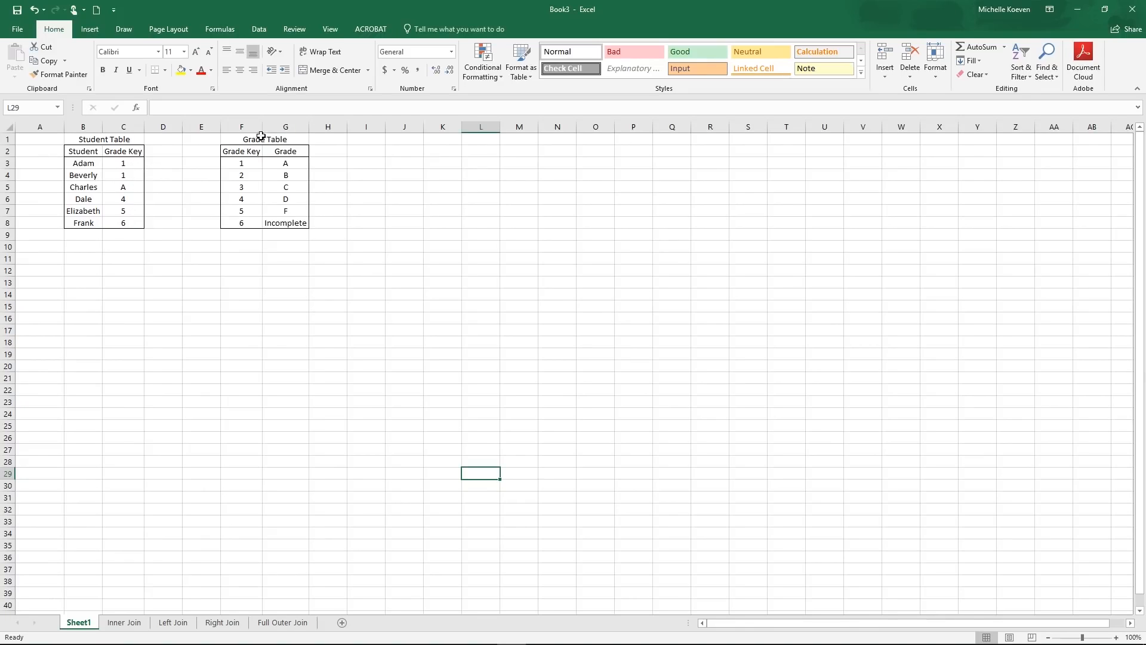
mouse_move(259, 163)
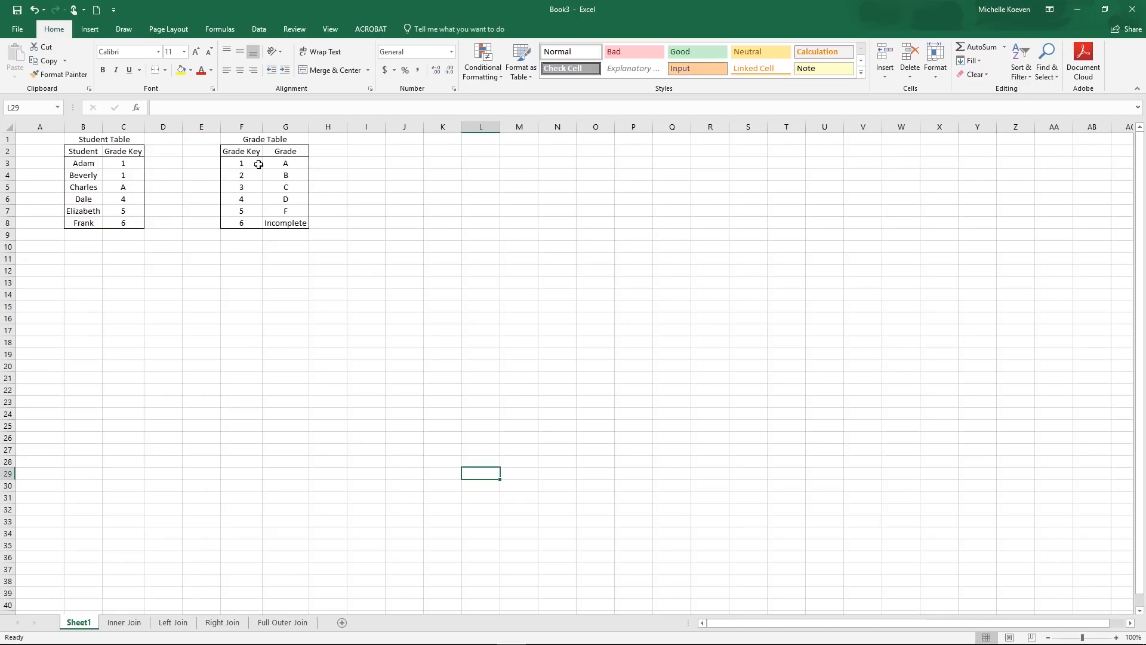
mouse_move(245, 152)
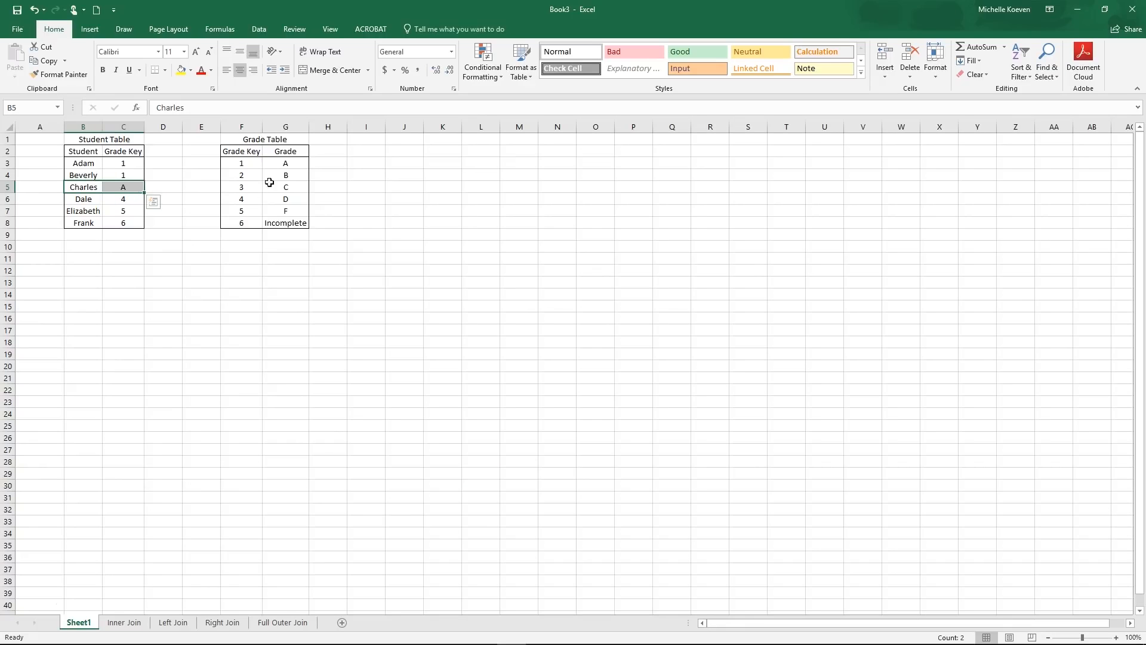
- Switch from Sheet1's Student and Grade tables to the Inner Join sheet
left_click(164, 186)
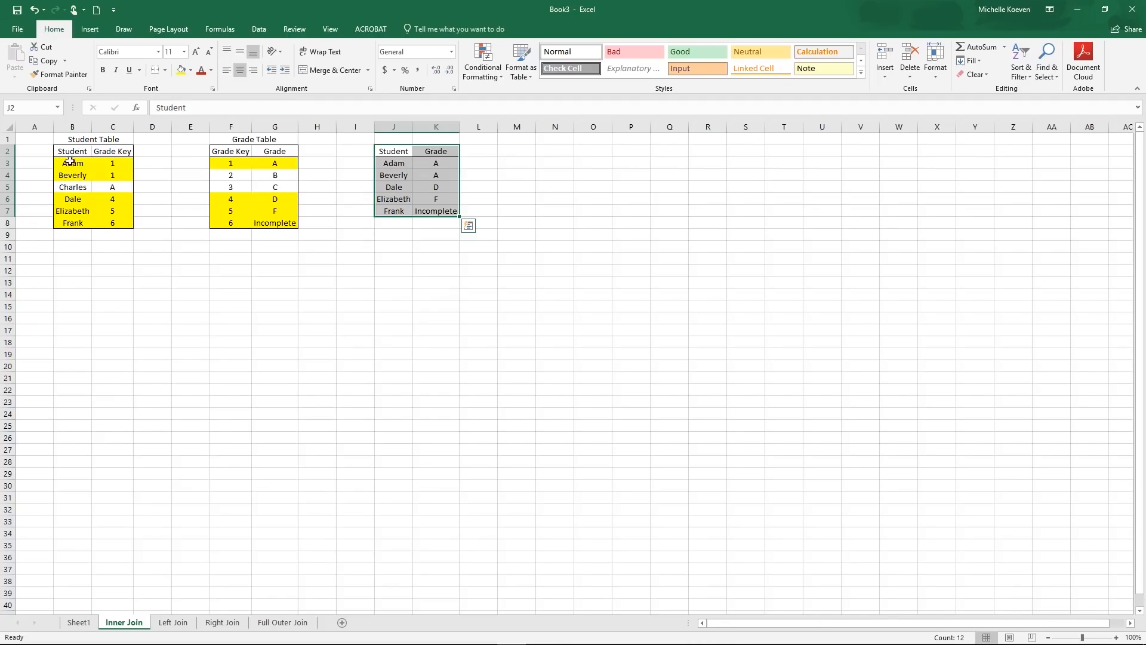
mouse_move(213, 177)
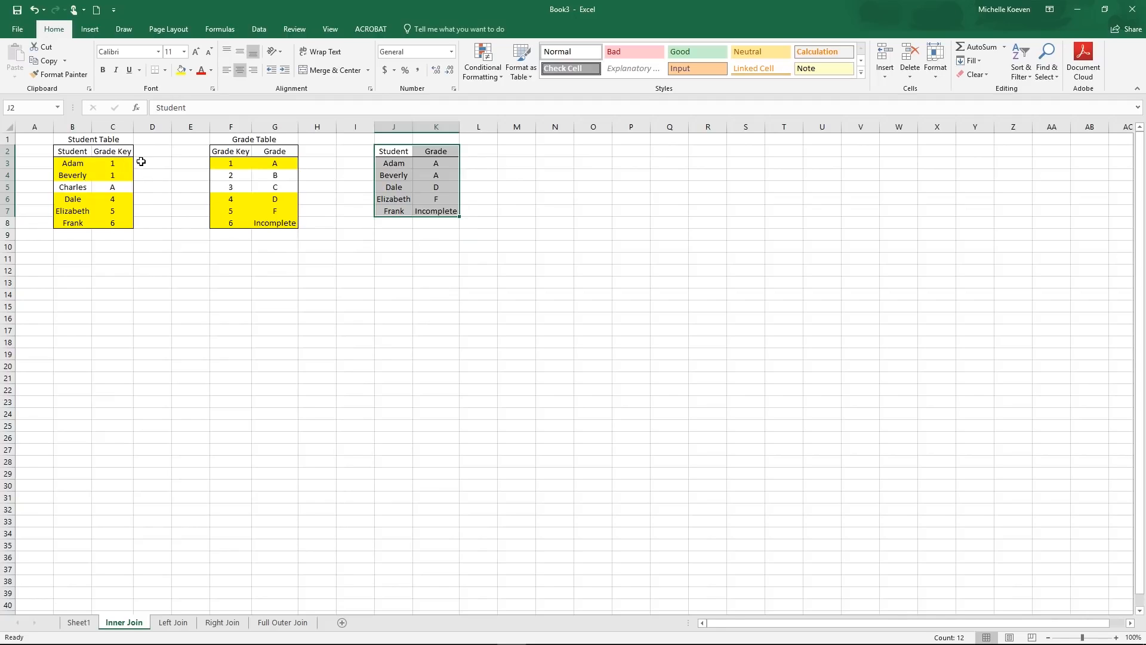
mouse_move(226, 151)
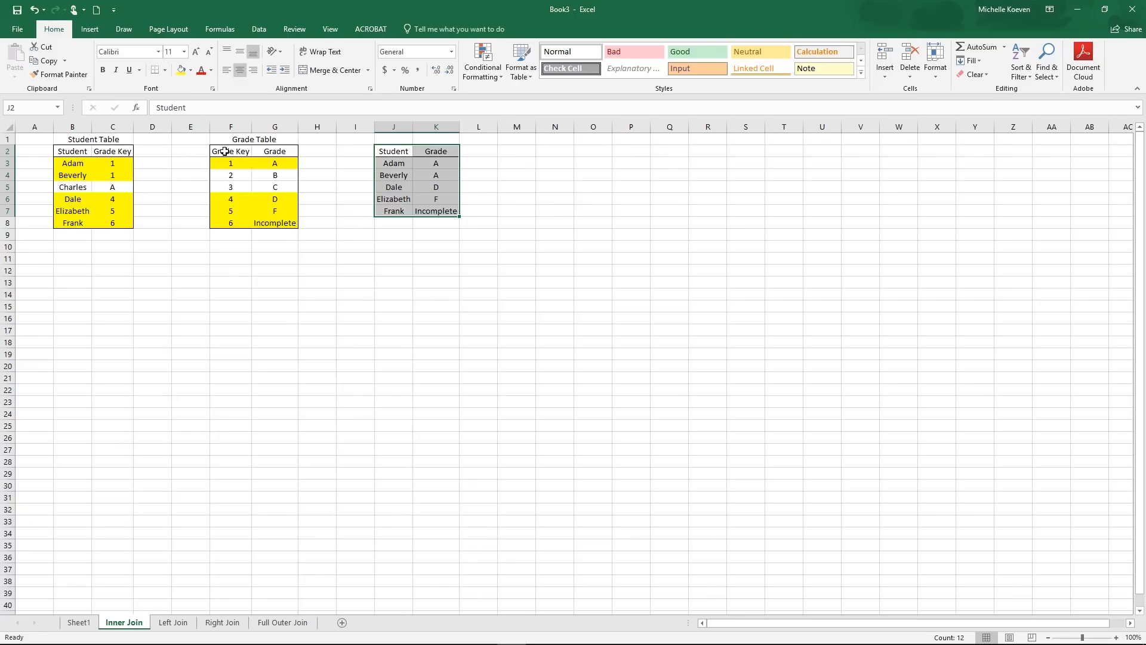
mouse_move(230, 170)
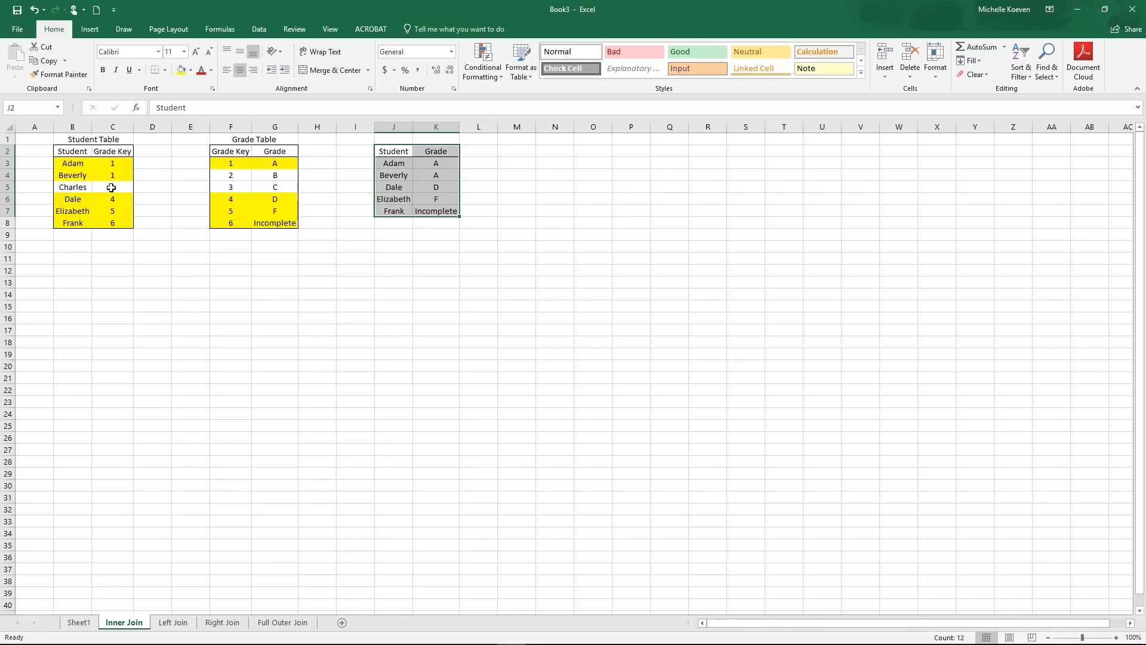
- Point out Adam in the inner-join result, then move to the Left Join sheet
type("A")
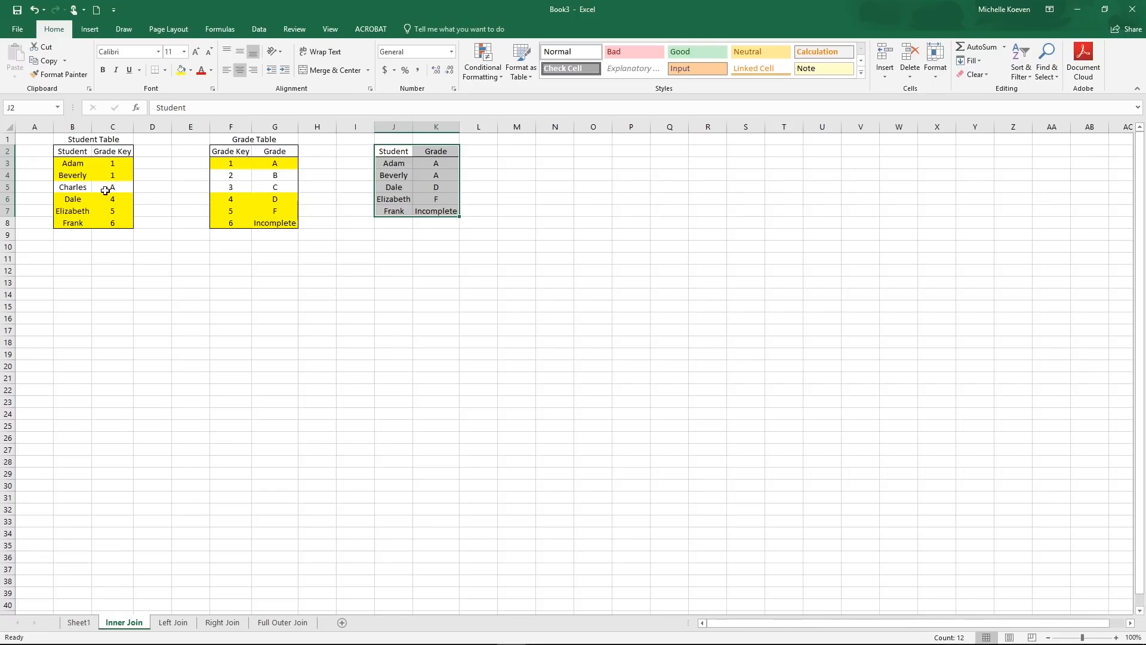
mouse_move(116, 201)
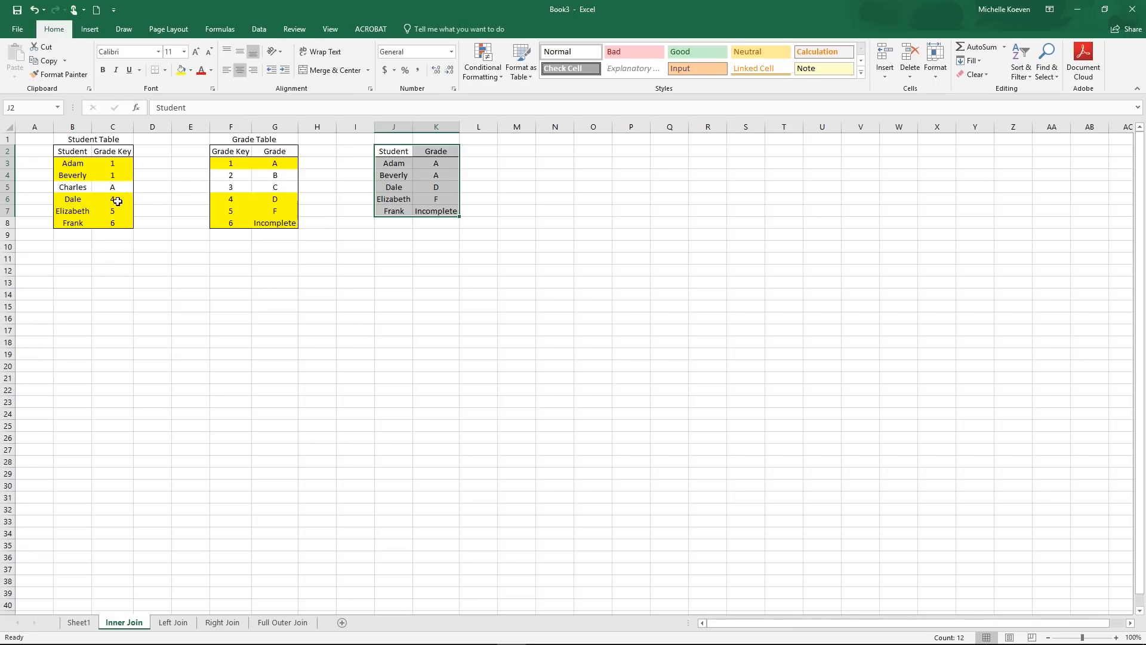
mouse_move(145, 222)
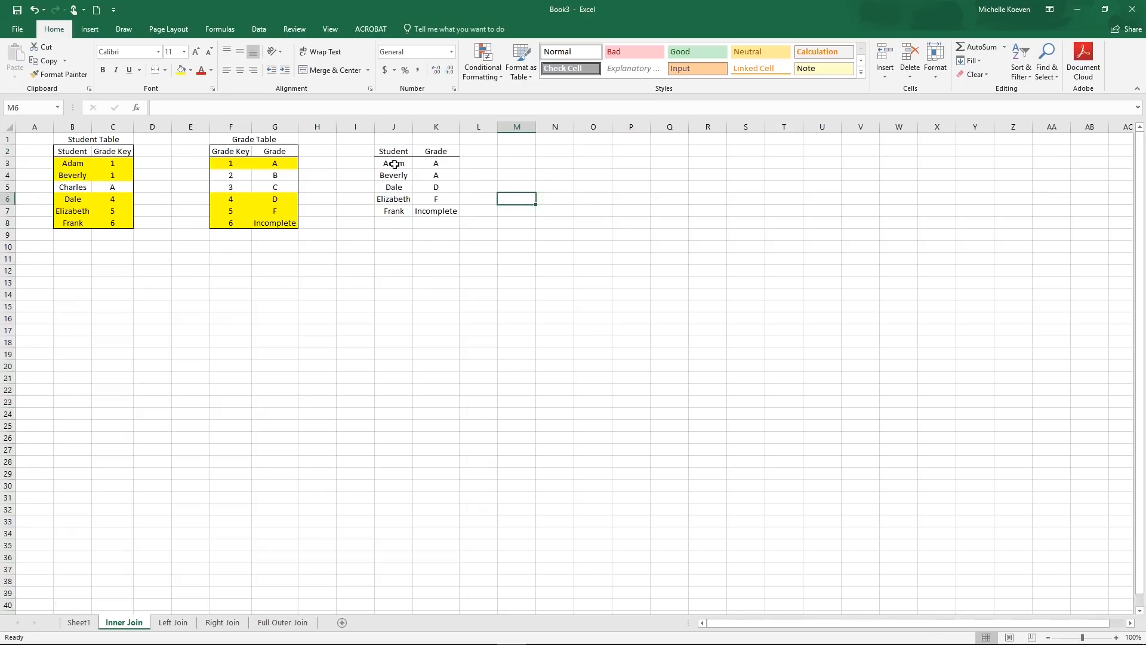
left_click(393, 164)
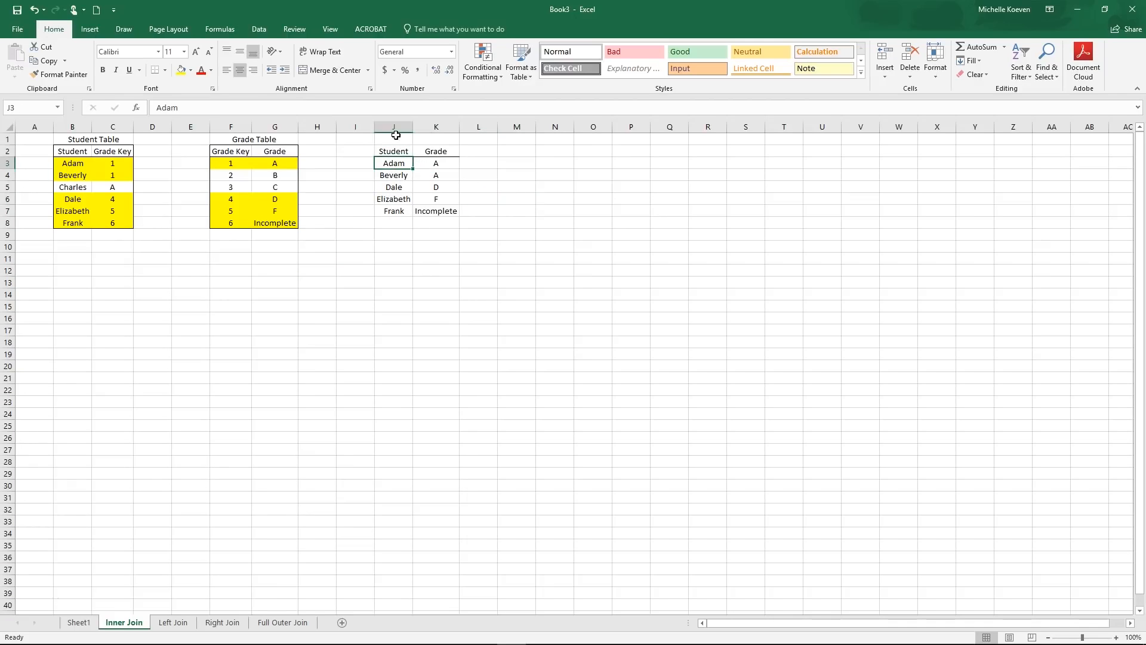
mouse_move(260, 159)
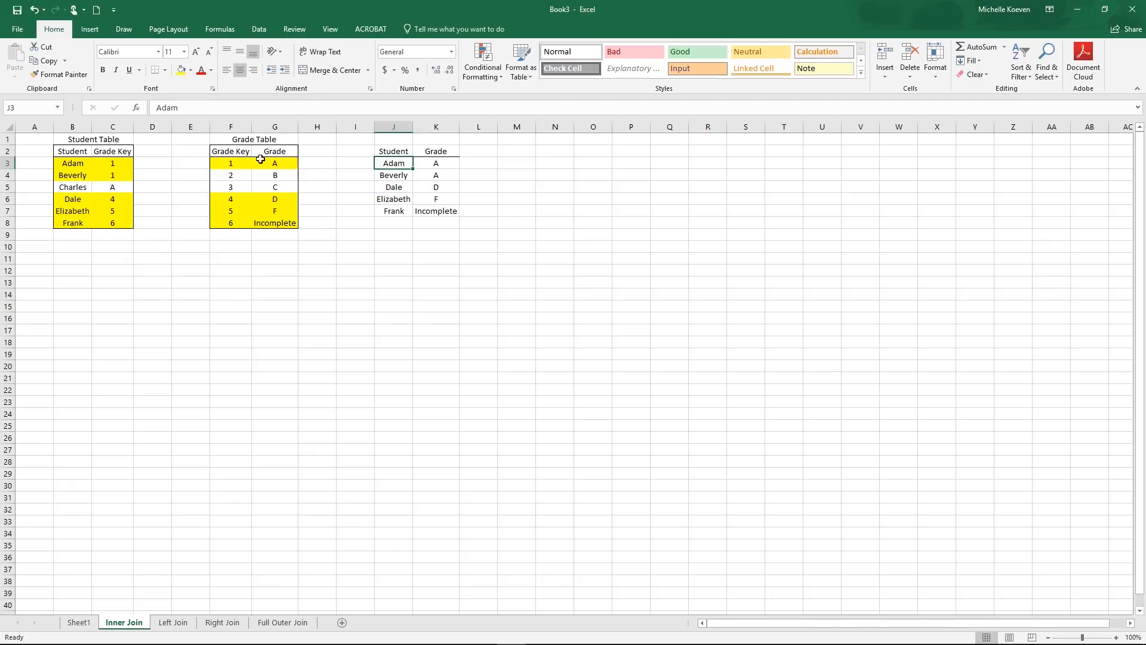
mouse_move(428, 168)
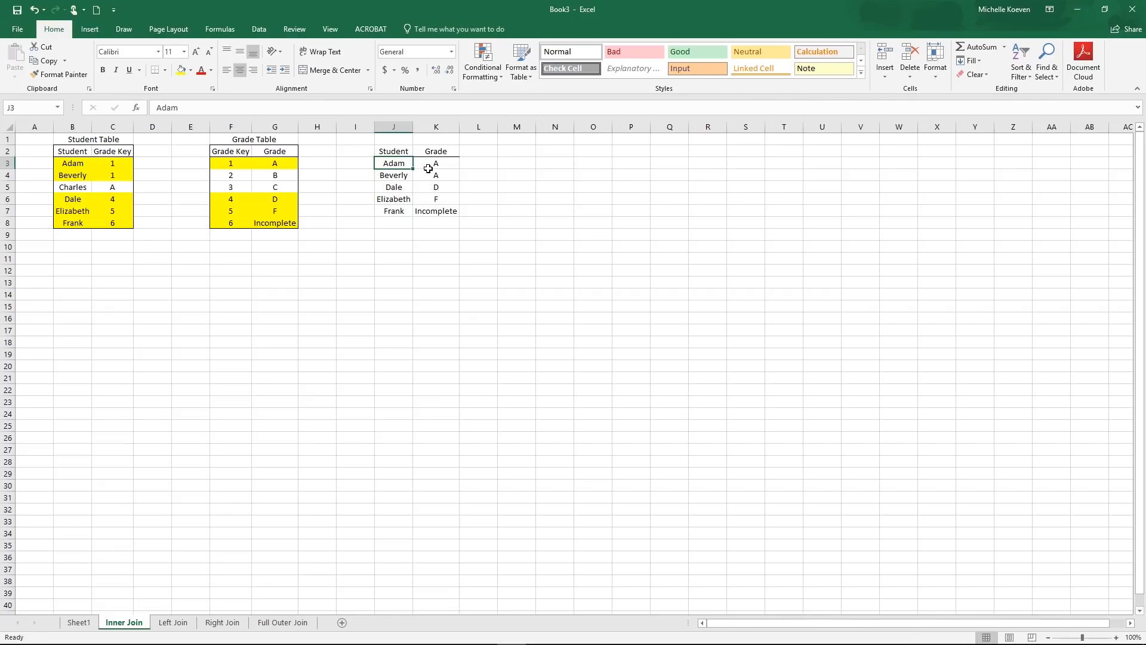
mouse_move(399, 188)
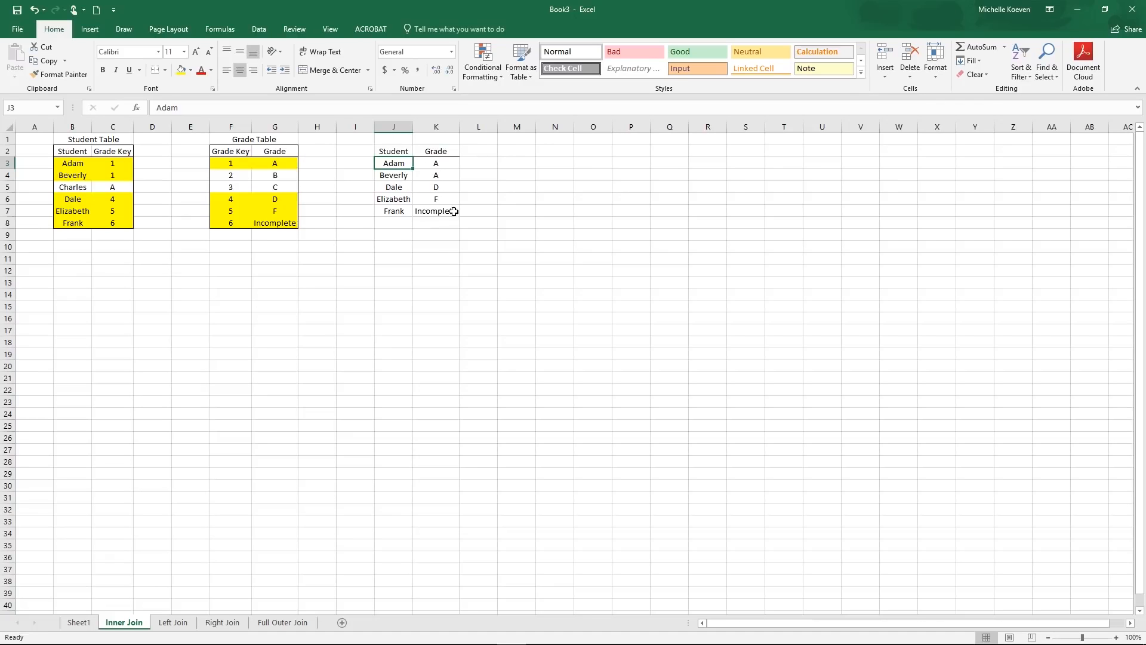
mouse_move(446, 262)
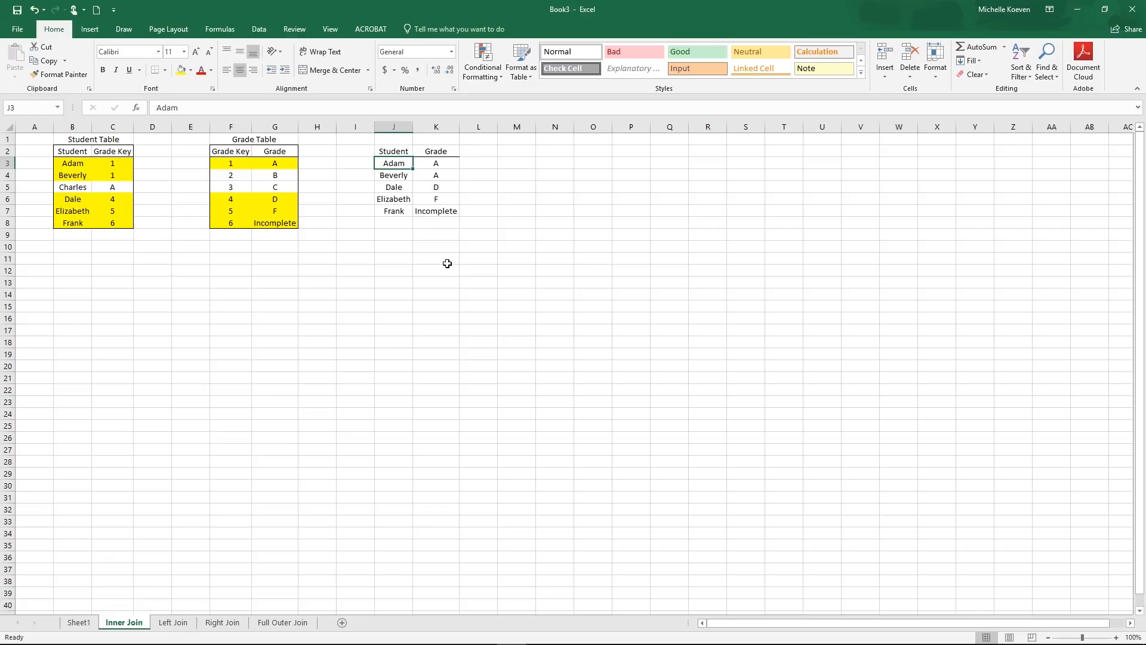
left_click(173, 622)
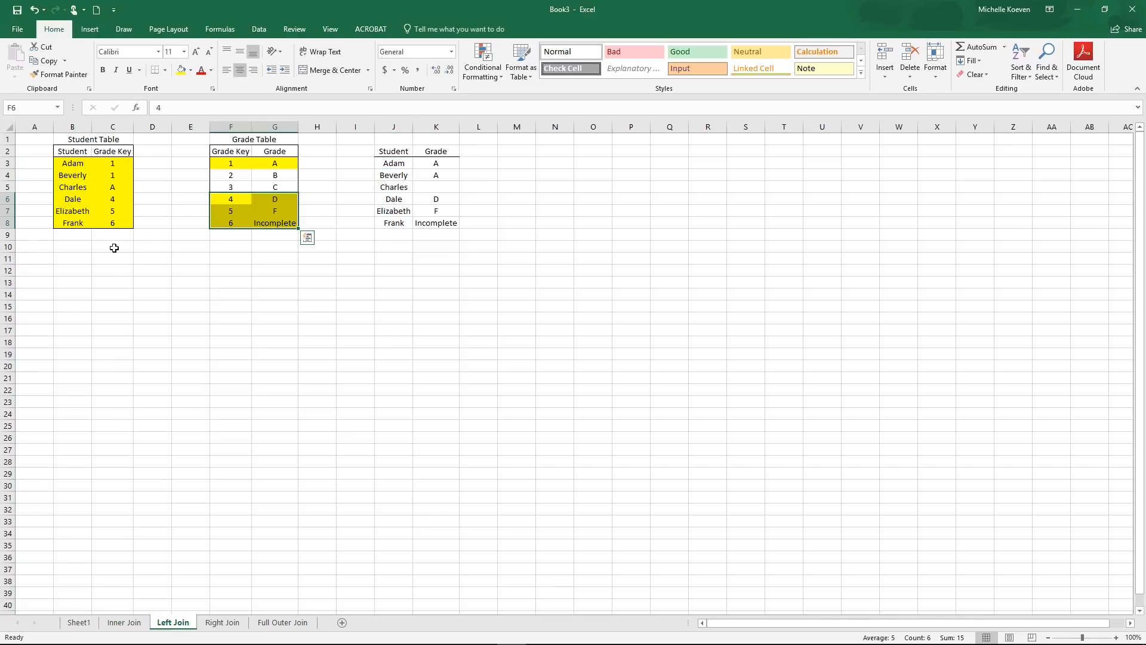
- Compare the Left Join sheet against the Inner Join sheet and return to Left Join
left_click(113, 246)
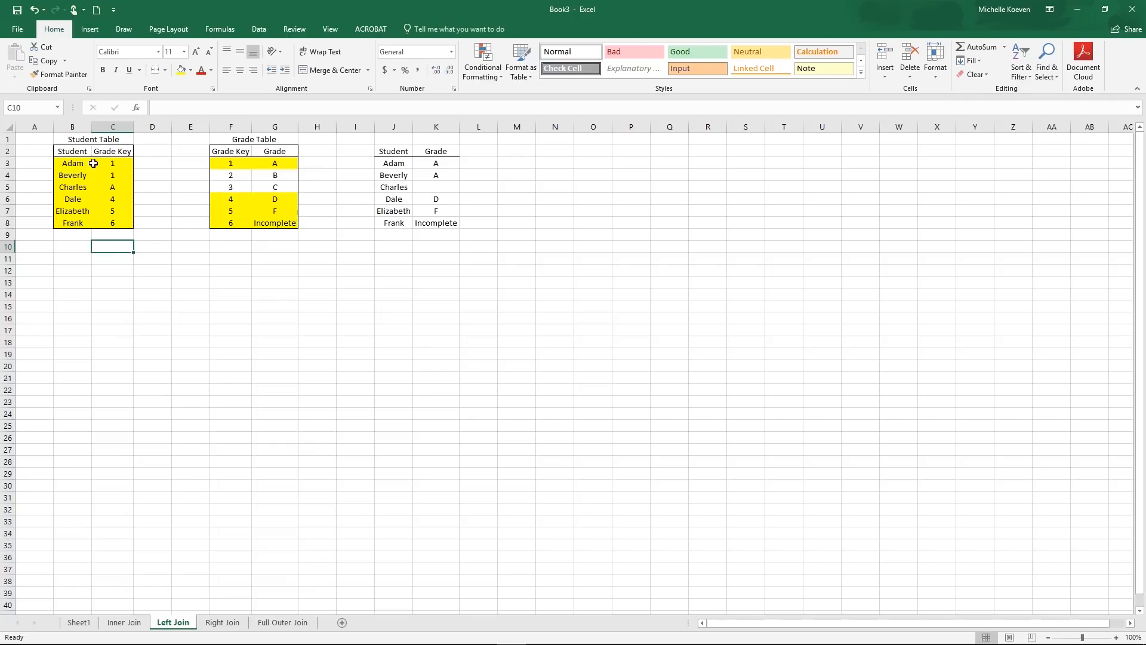
mouse_move(439, 175)
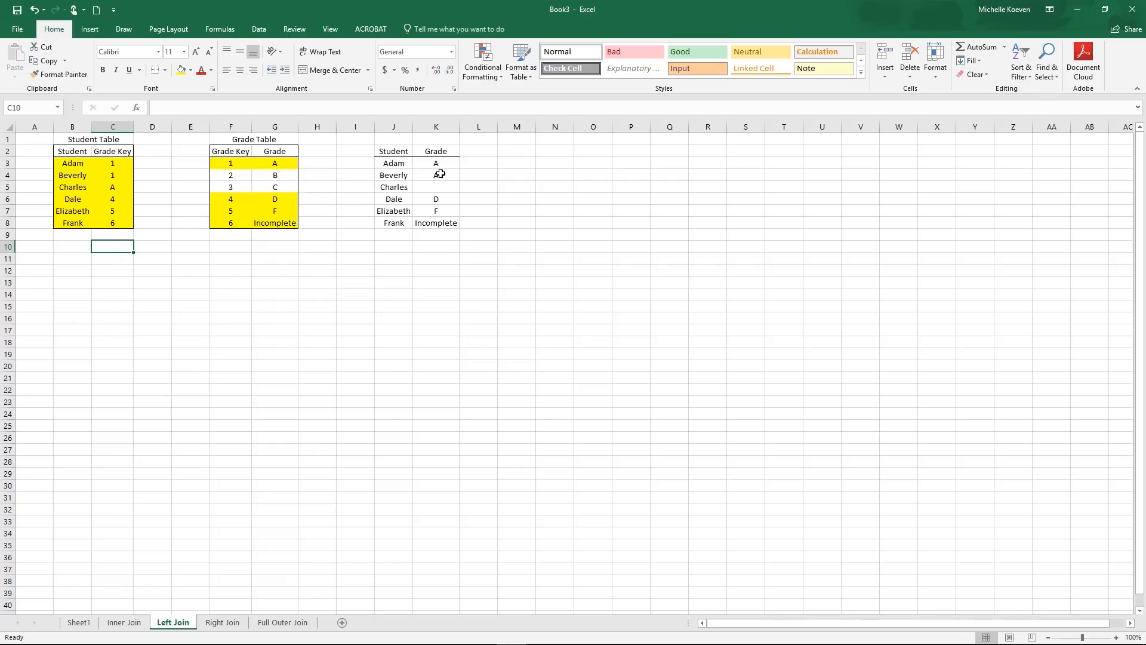
left_click(124, 622)
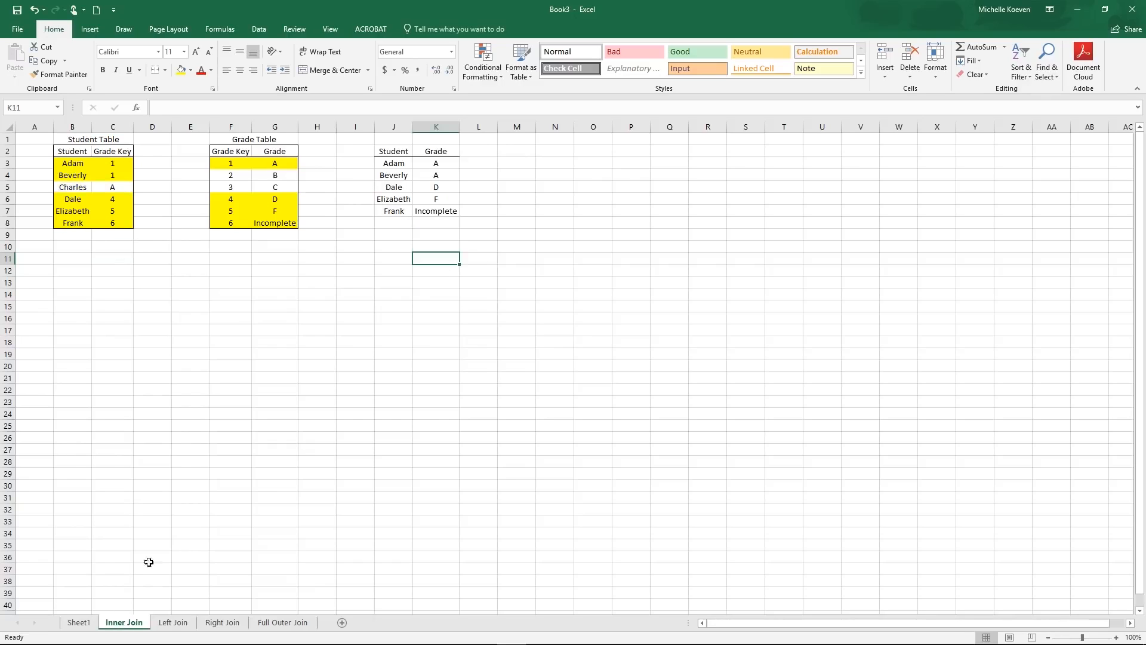
left_click(173, 622)
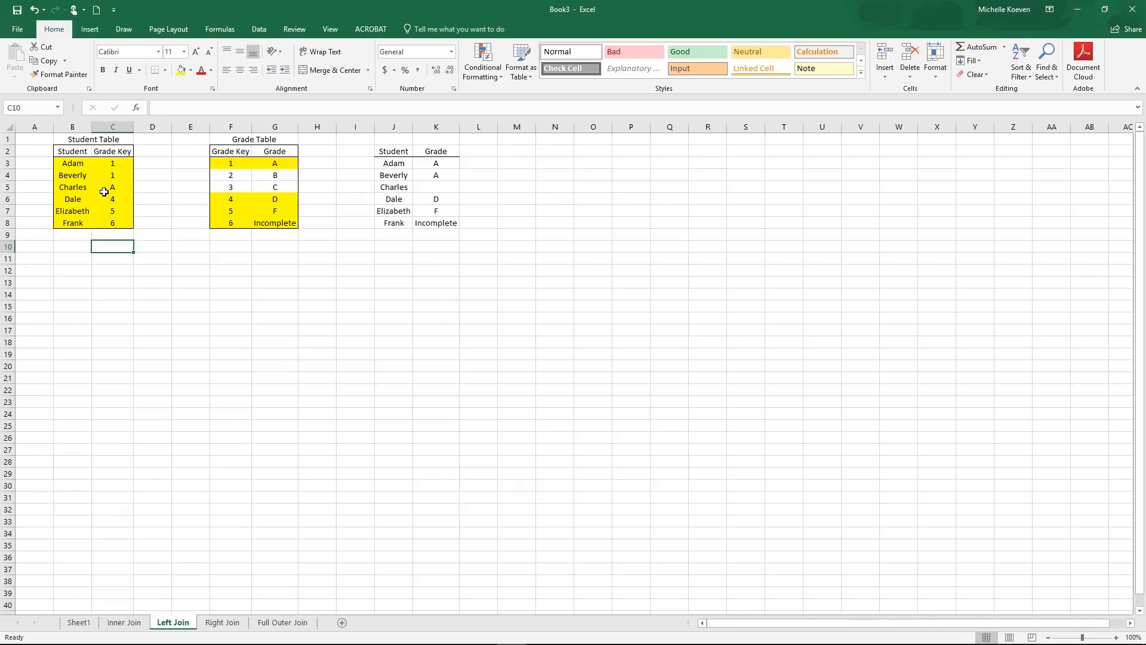
left_click(112, 186)
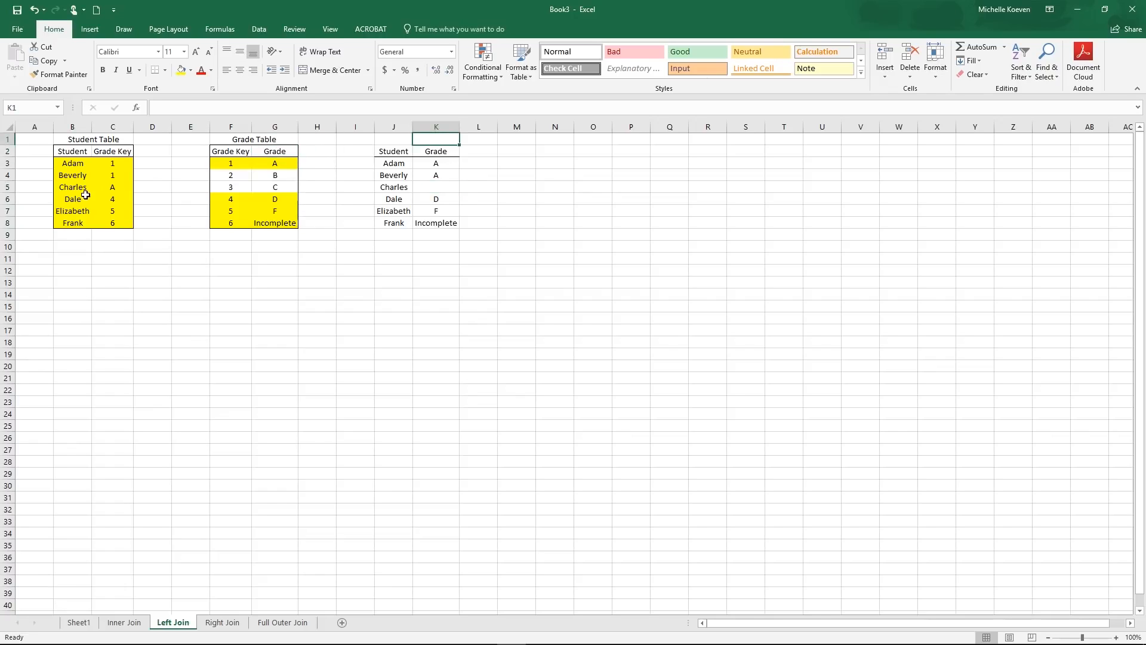
- Highlight Charles's key A in C5 and empty grade in K5, then move to the Right Join sheet
left_click(112, 186)
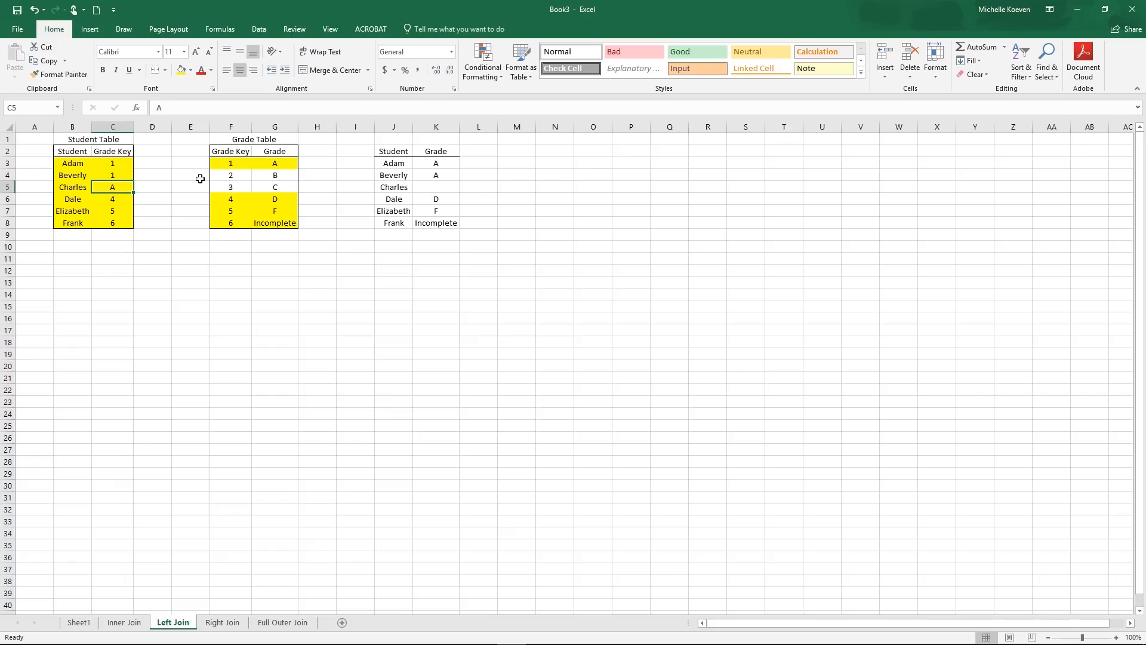
left_click(436, 186)
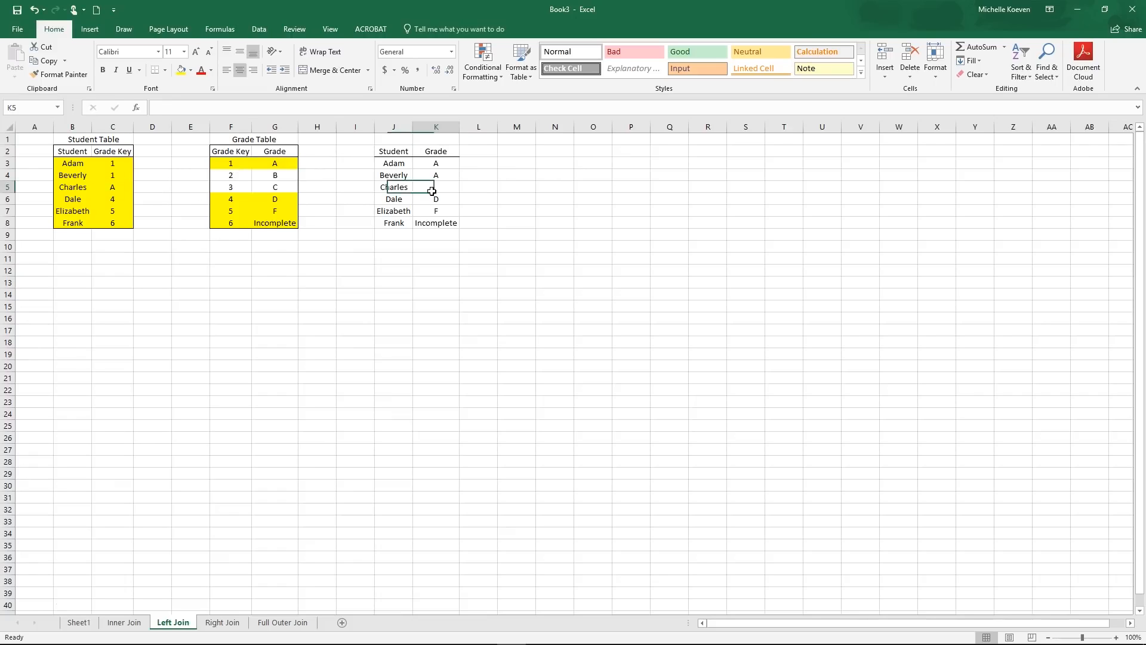
left_click(113, 186)
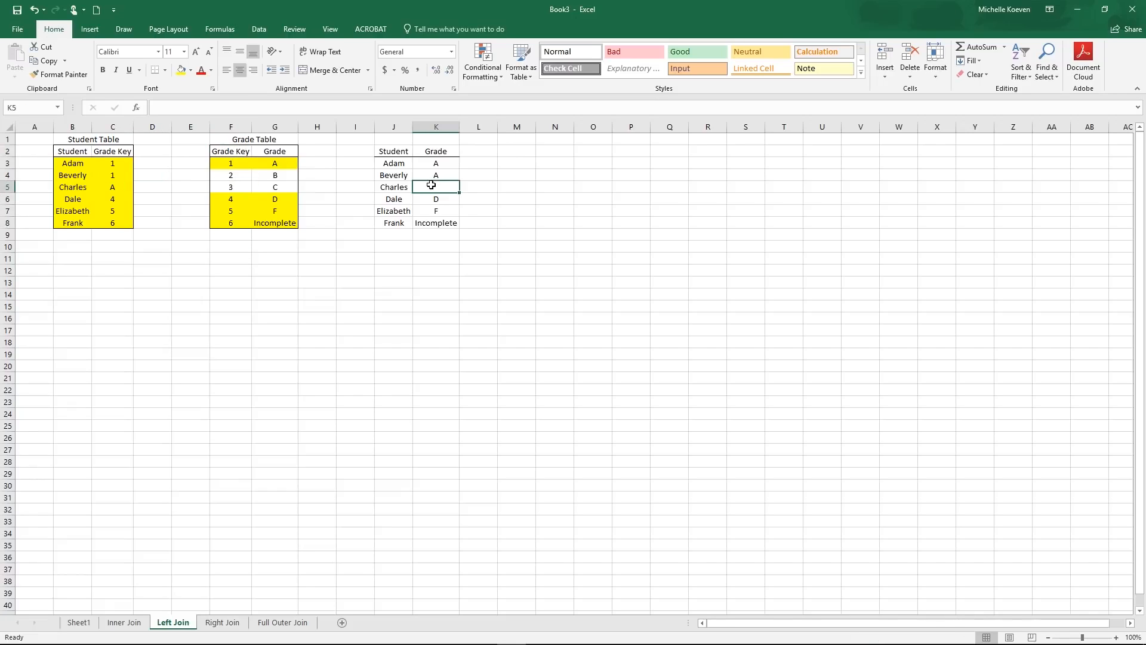
left_click(222, 622)
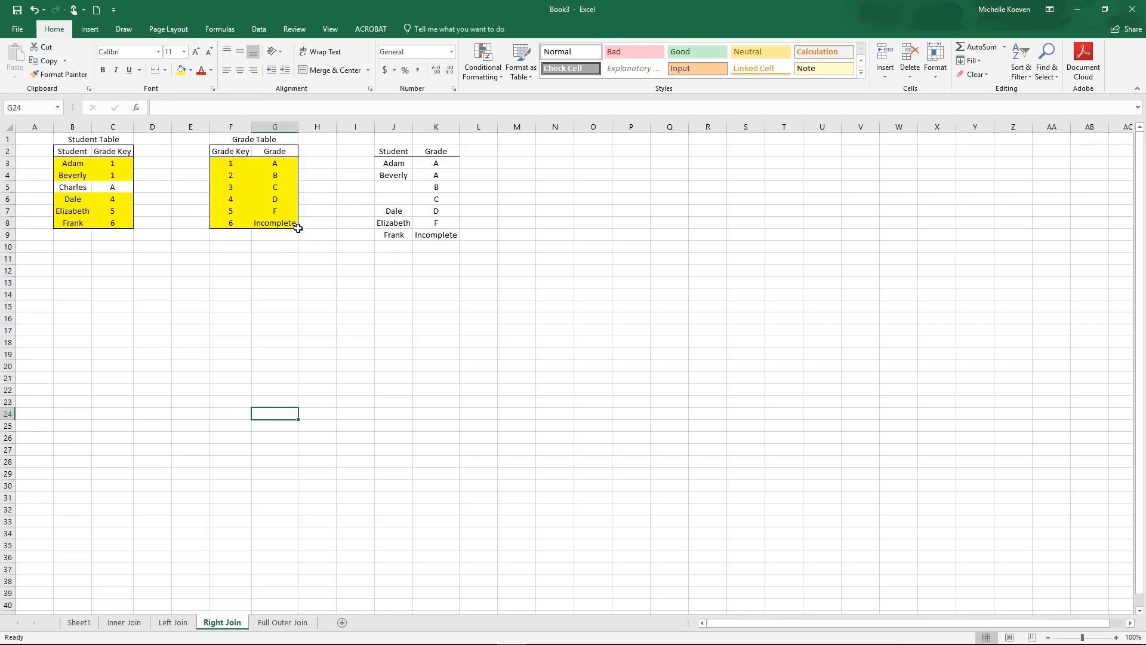
mouse_move(237, 158)
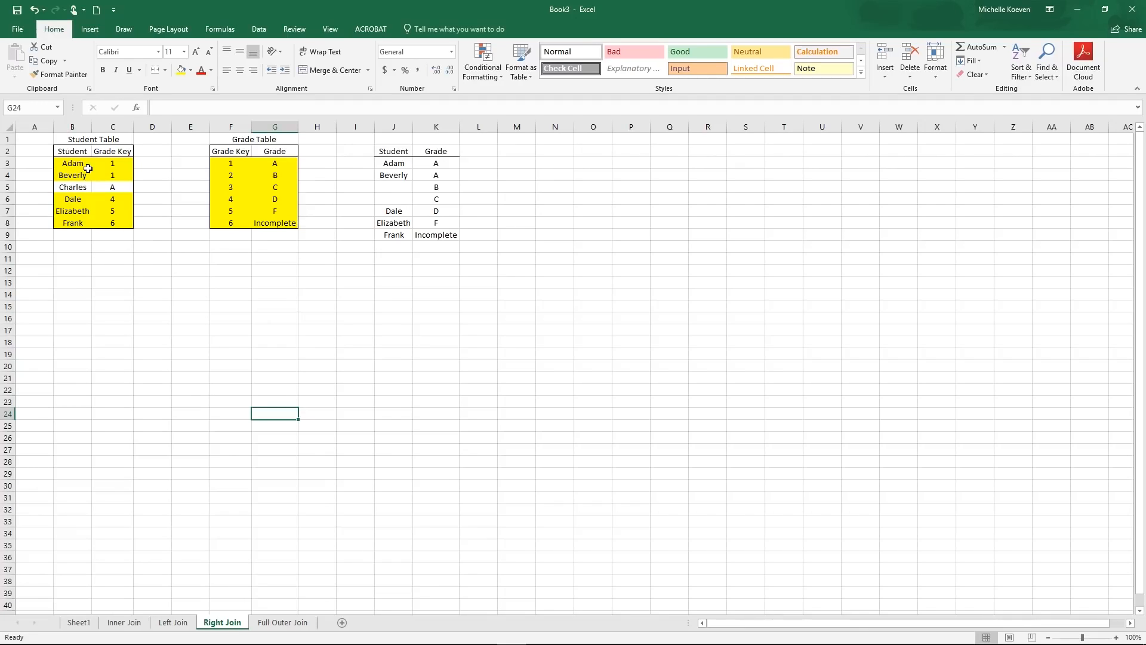
mouse_move(97, 182)
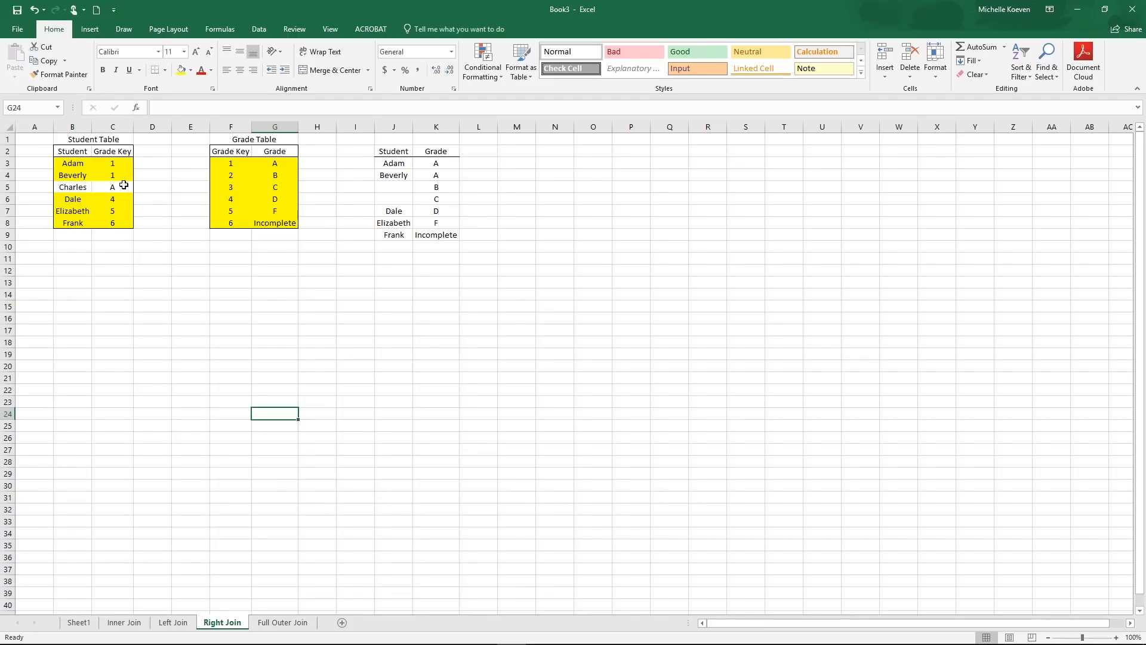
mouse_move(395, 172)
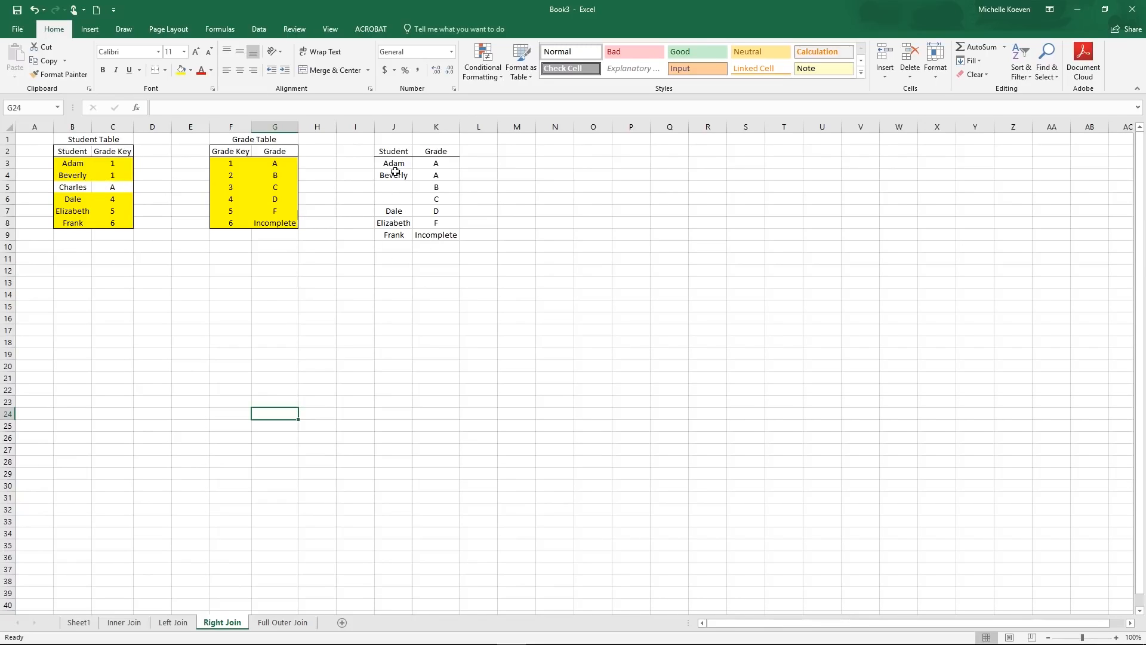
- Point out unmatched grades B and C with no student, then move to the Full Outer Join sheet
left_click(274, 174)
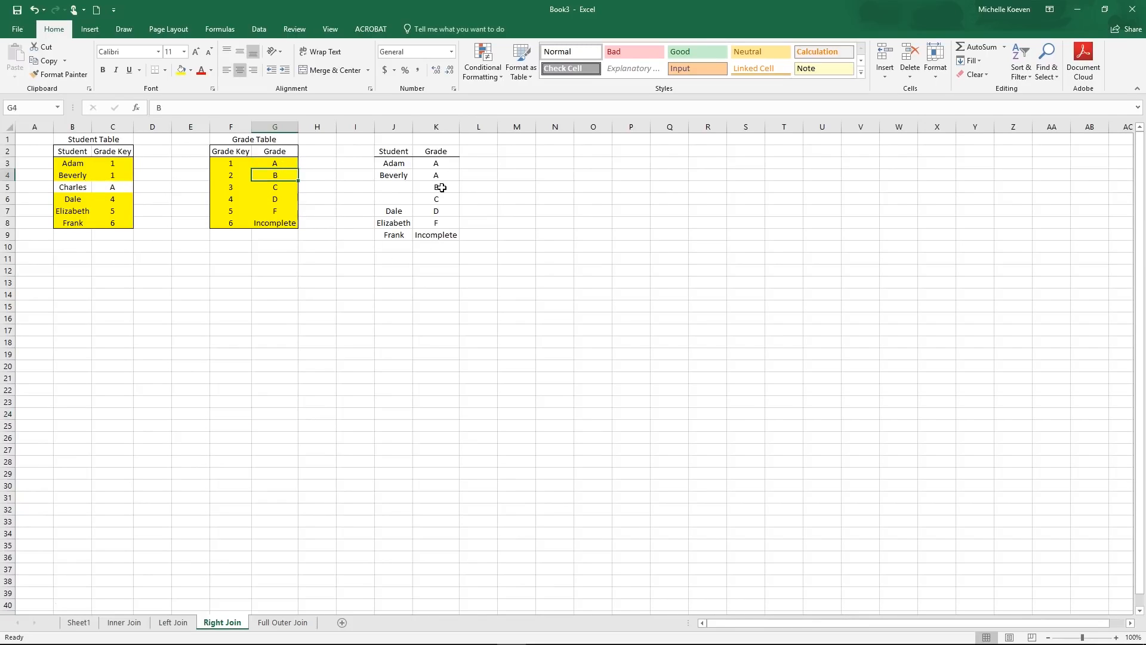
left_click(436, 186)
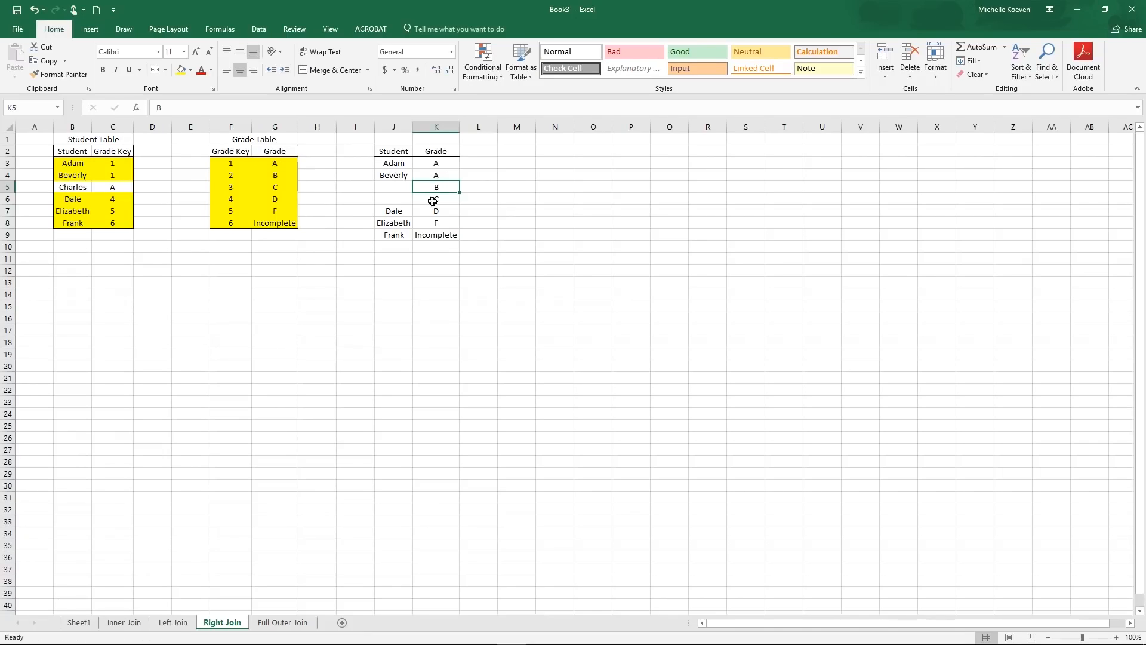
left_click(436, 199)
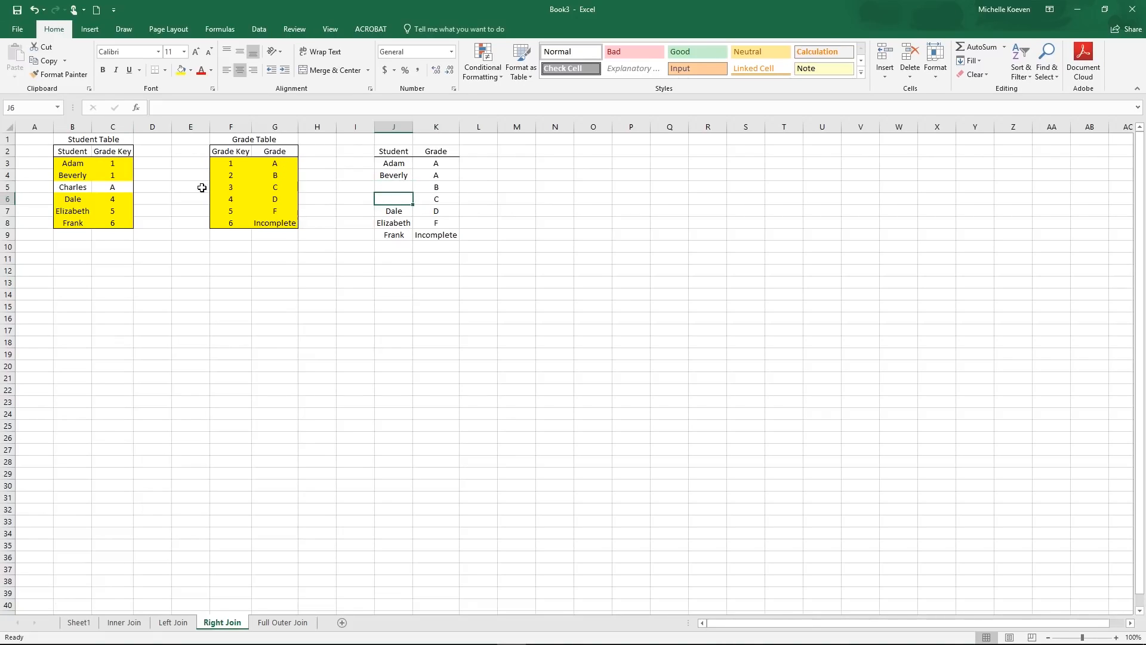
mouse_move(406, 495)
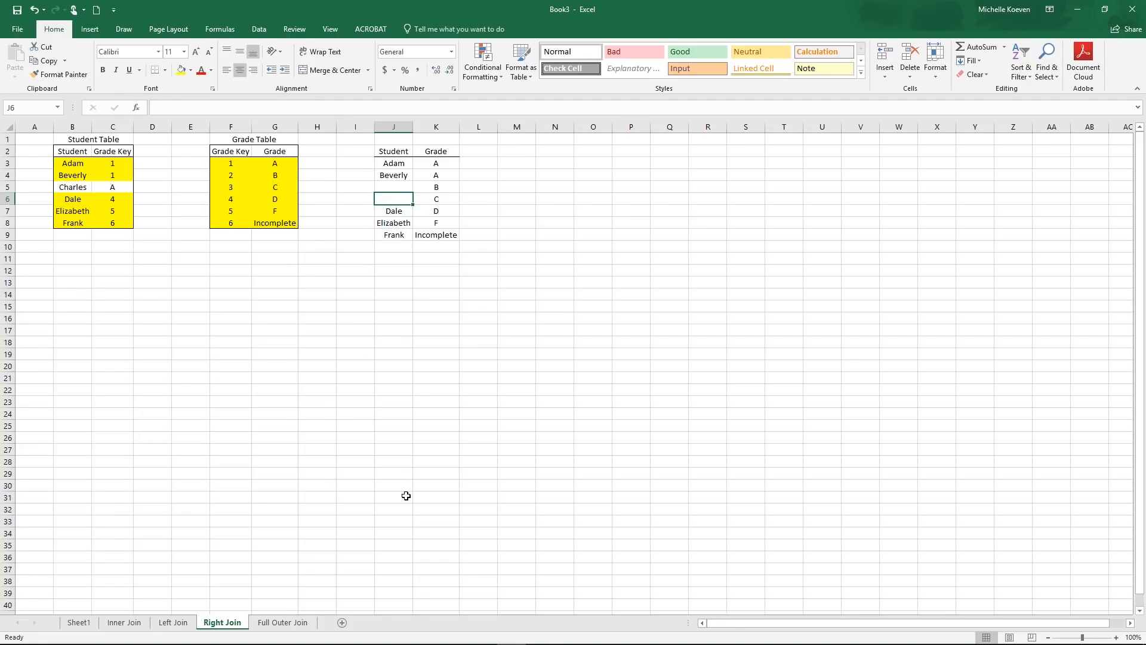
left_click(281, 622)
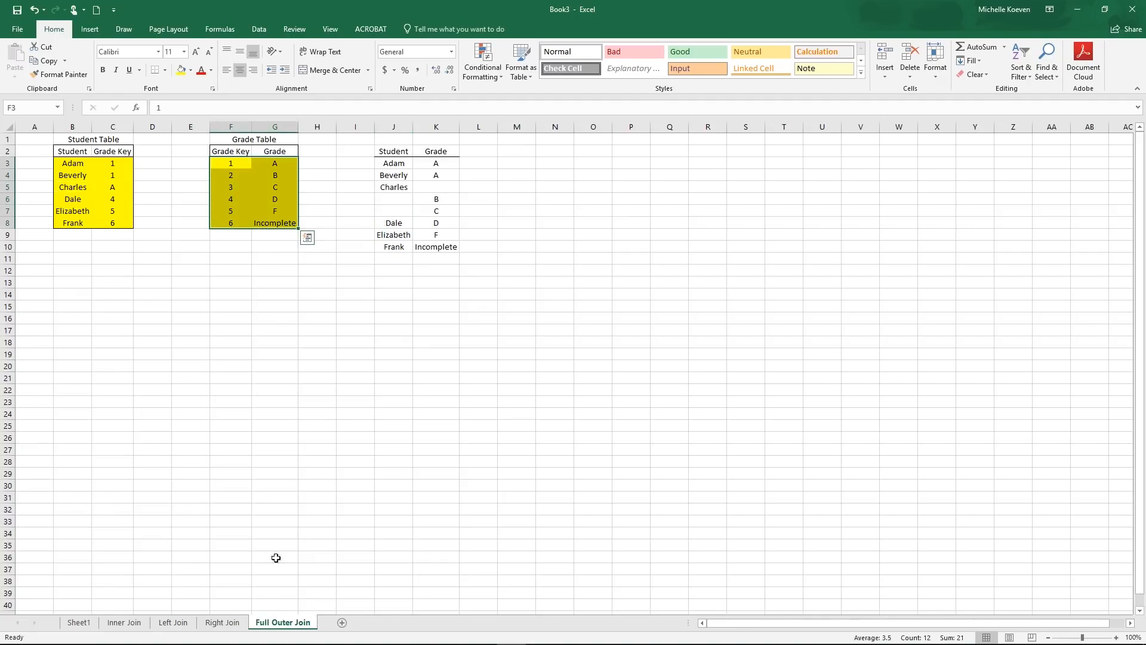
left_click(275, 484)
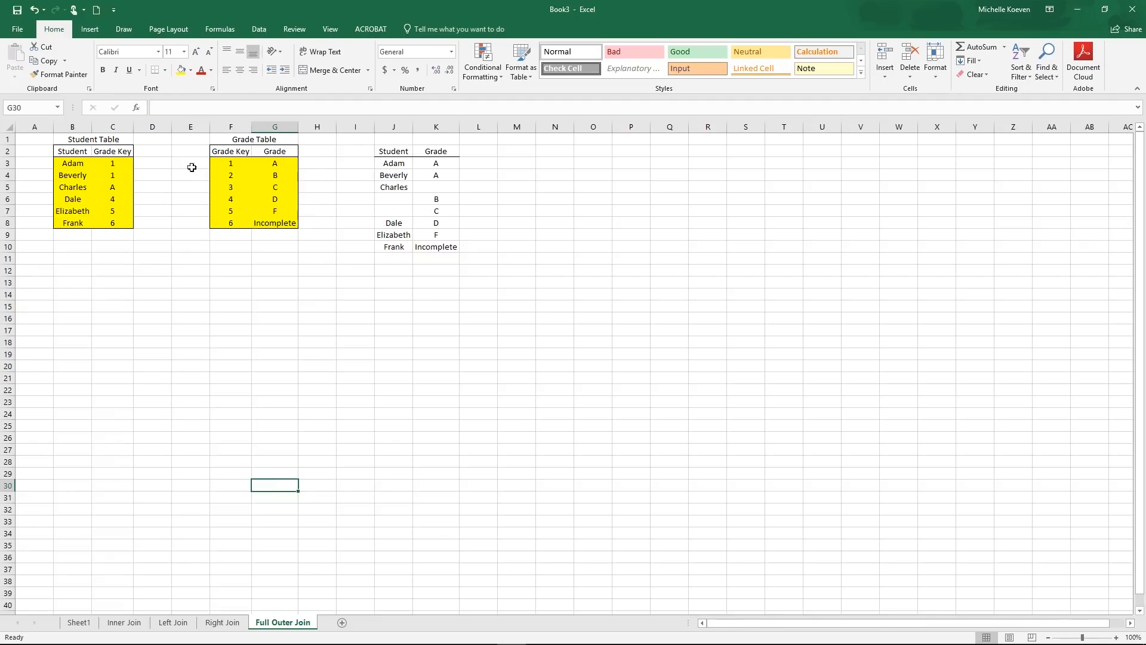
mouse_move(422, 167)
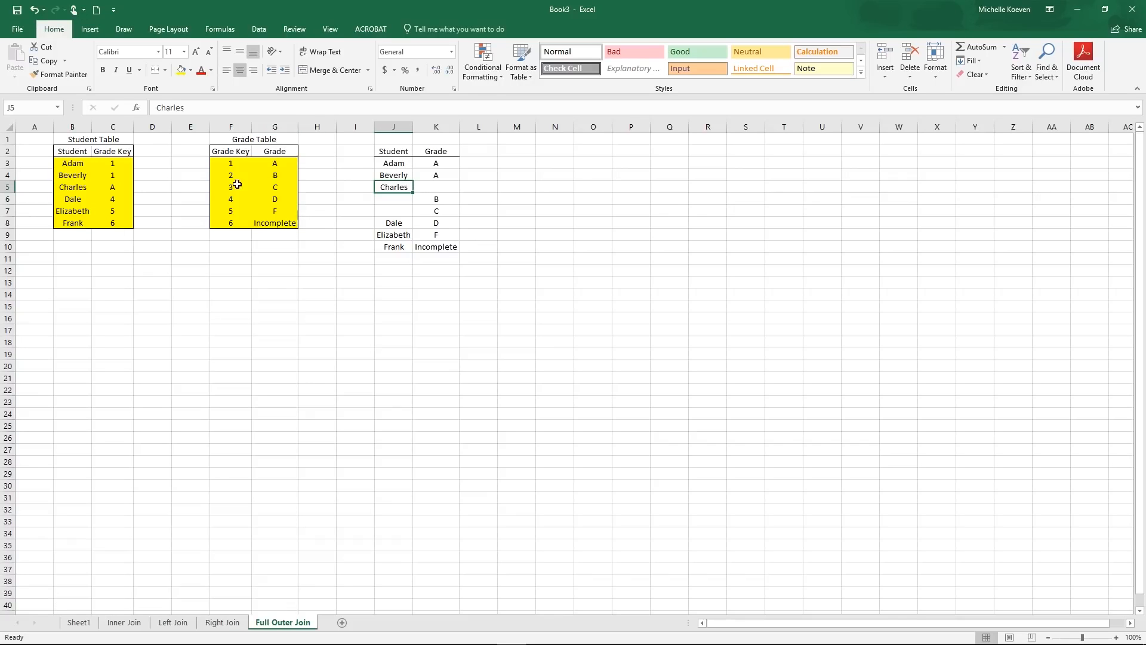
left_click(436, 210)
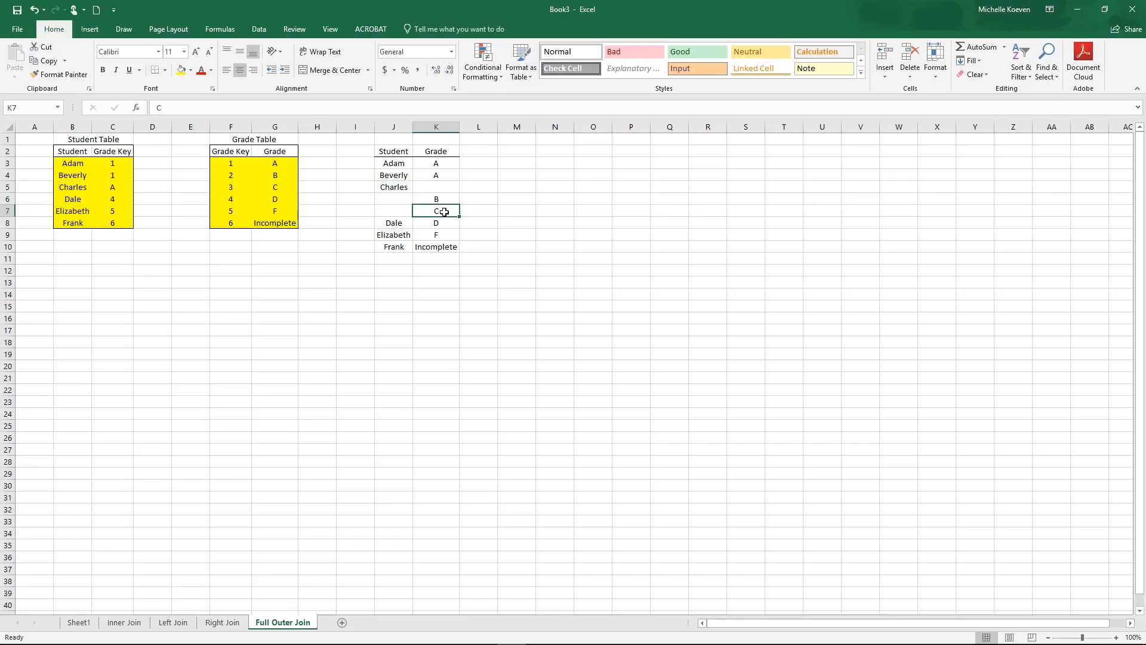
mouse_move(124, 136)
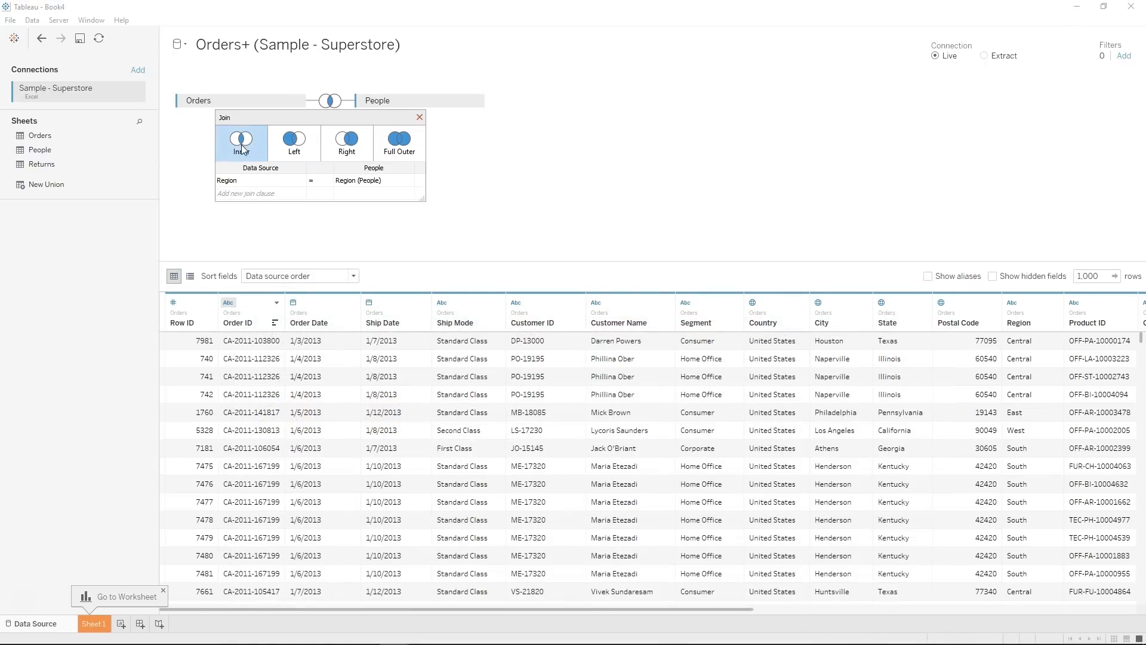
- Try a Left join, settle on Inner for Orders–People on Region, and close the join settings
left_click(259, 181)
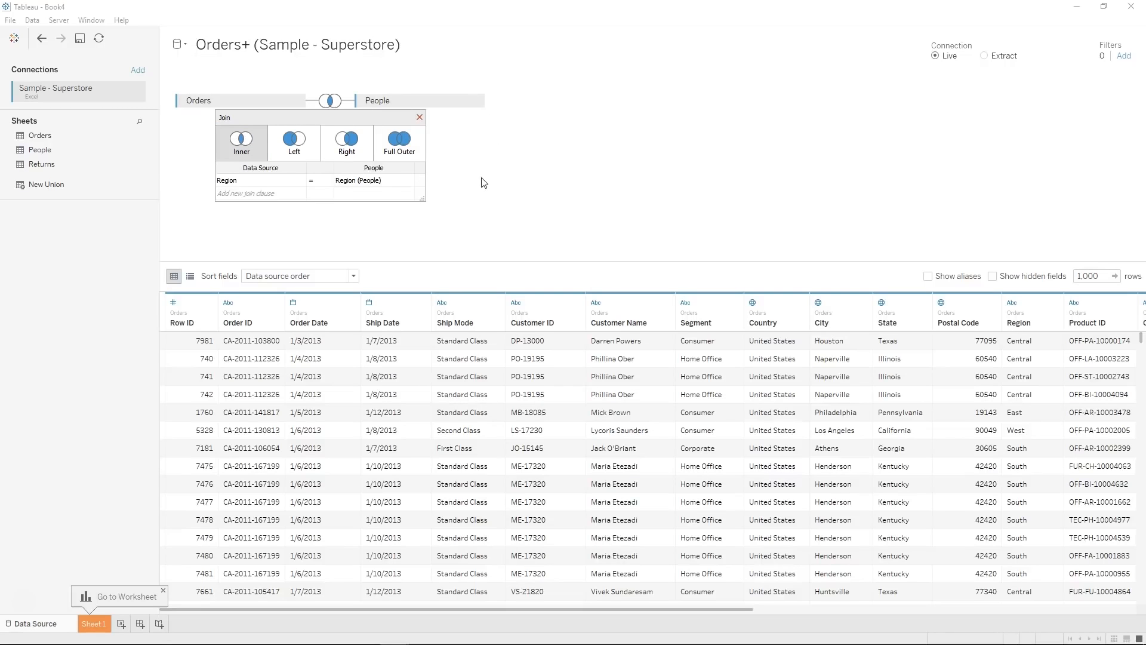
left_click(399, 142)
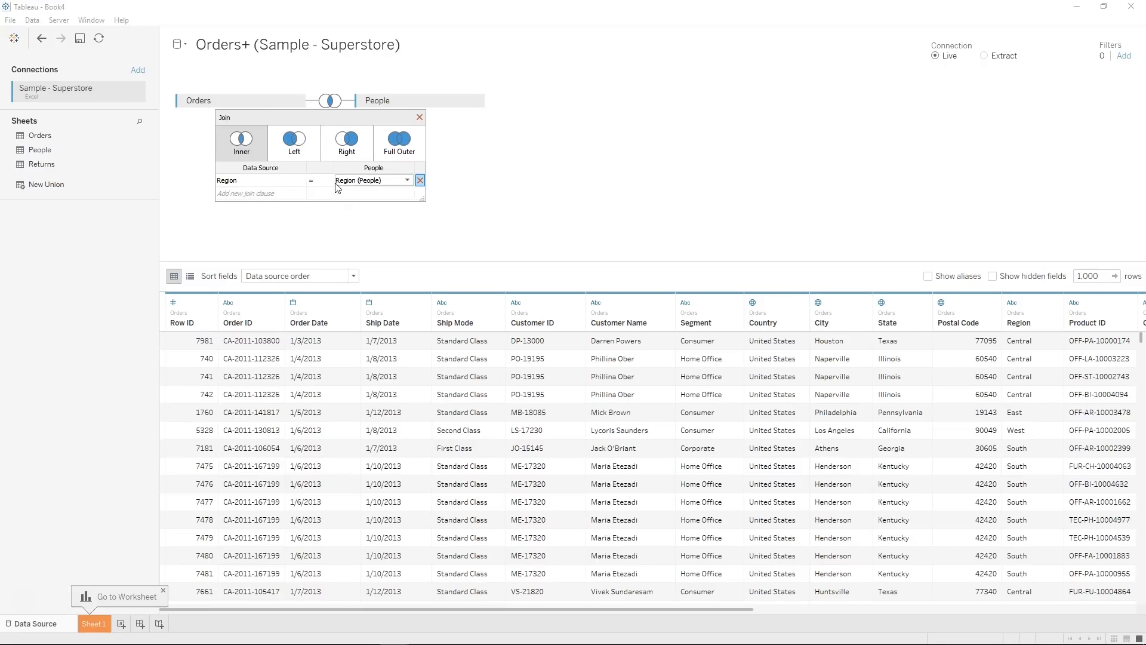
mouse_move(414, 113)
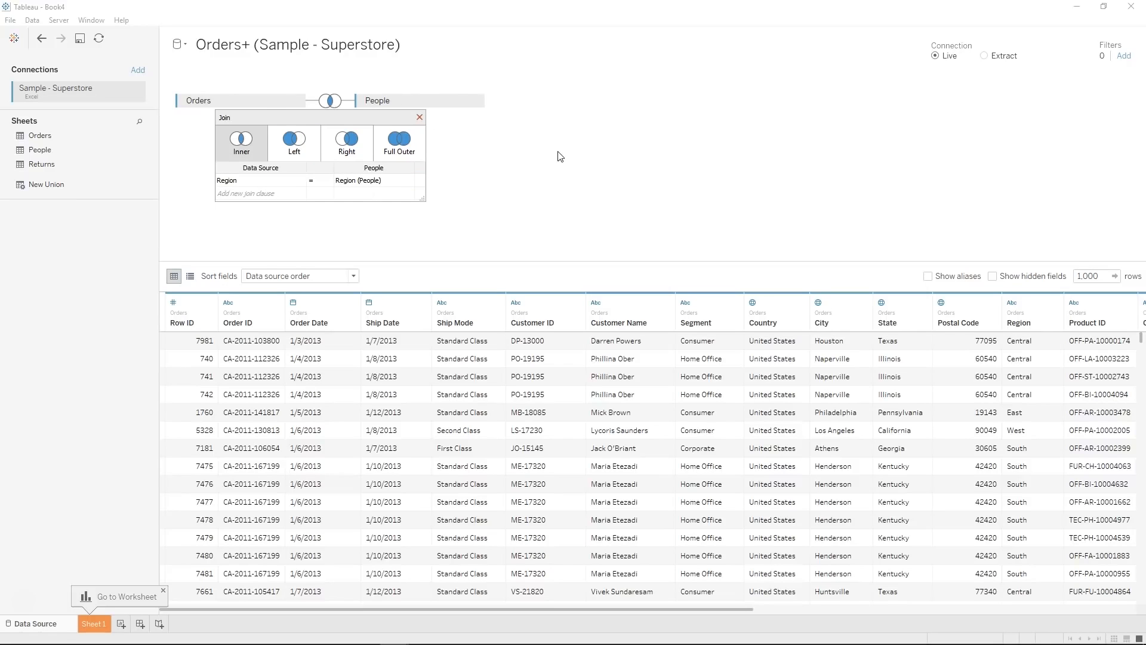
left_click(241, 141)
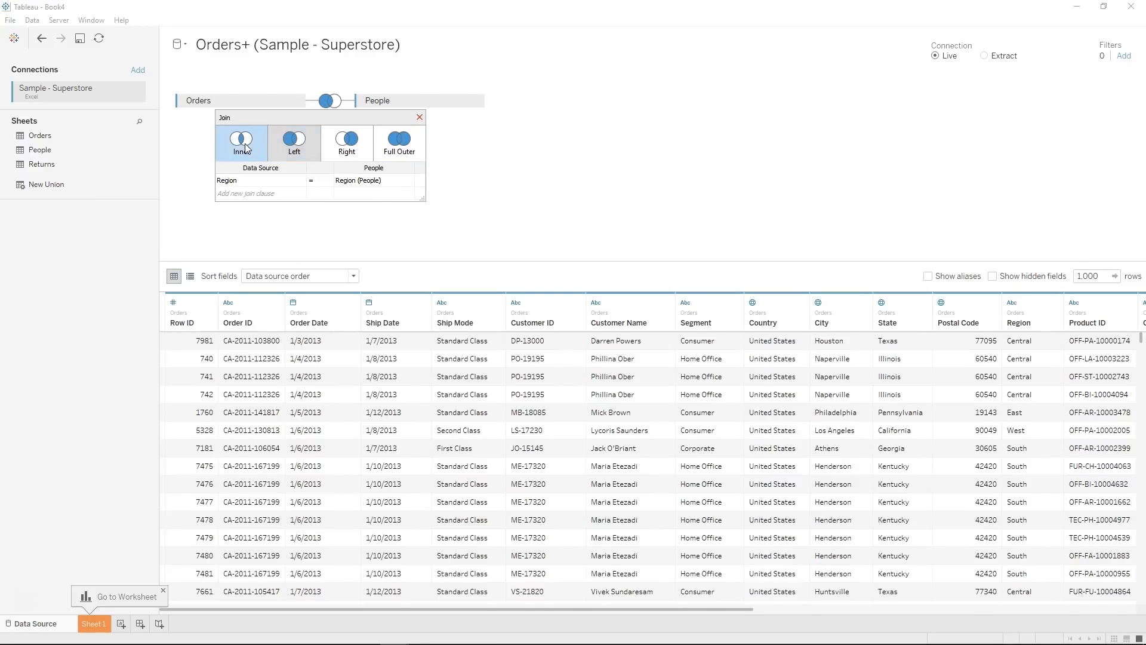
left_click(347, 142)
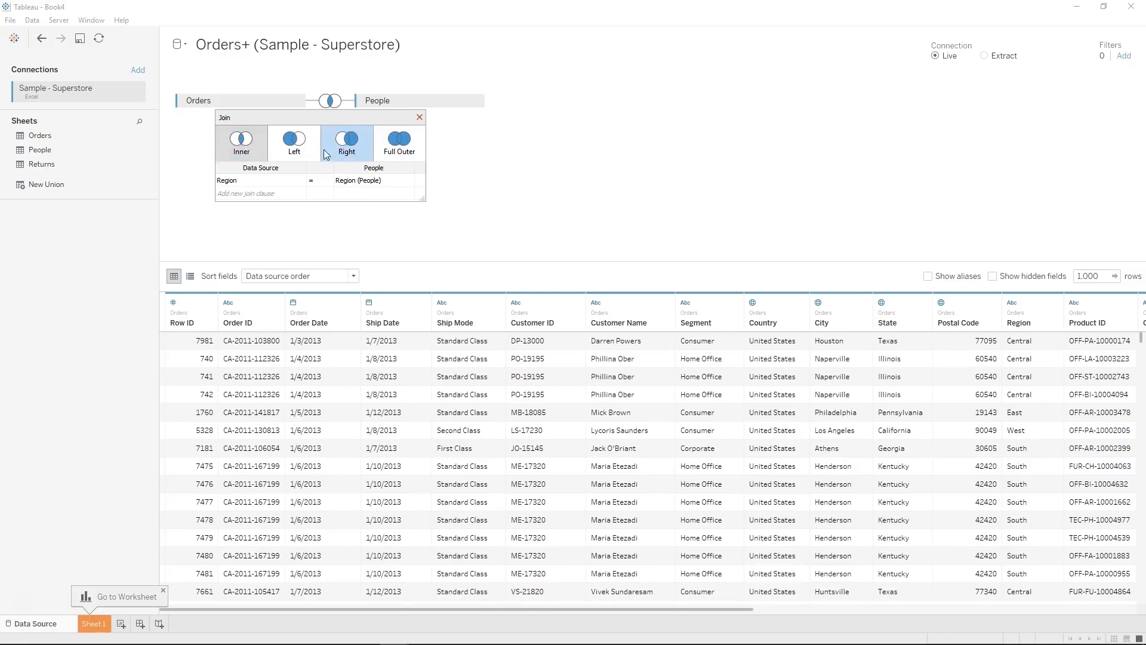
left_click(419, 117)
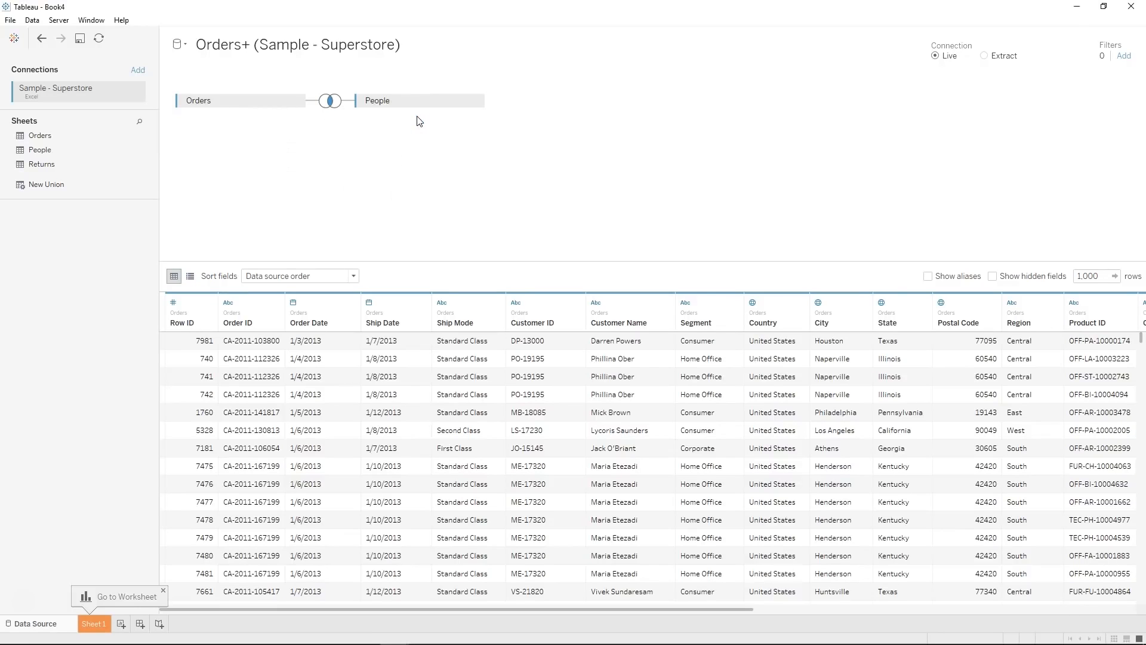
mouse_move(61, 126)
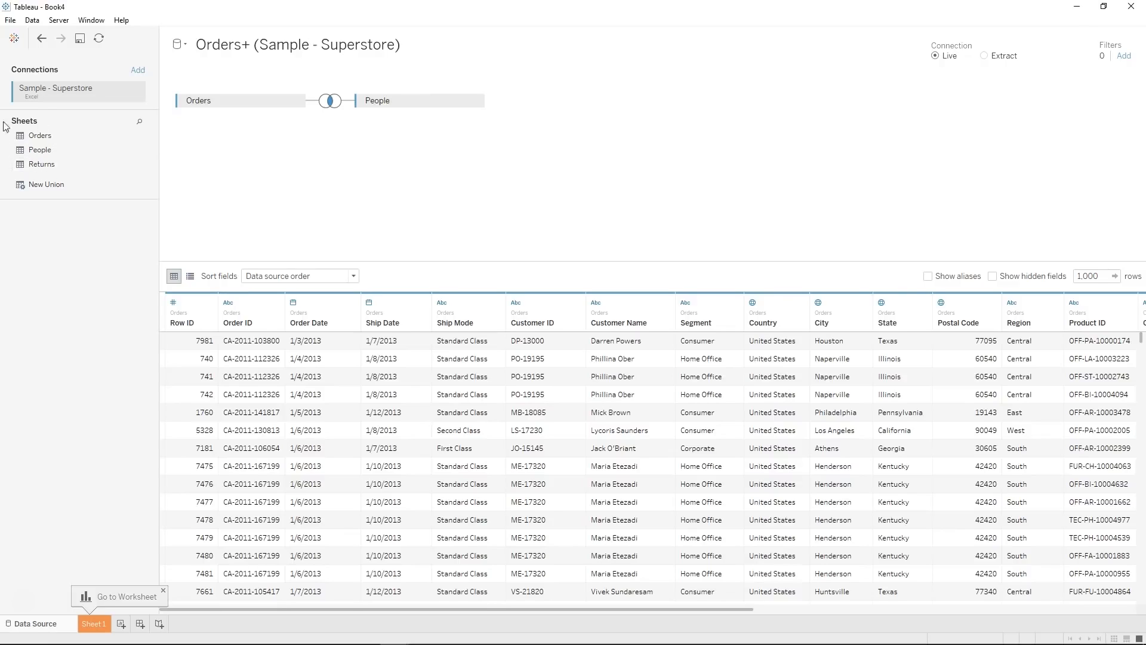
mouse_move(220, 133)
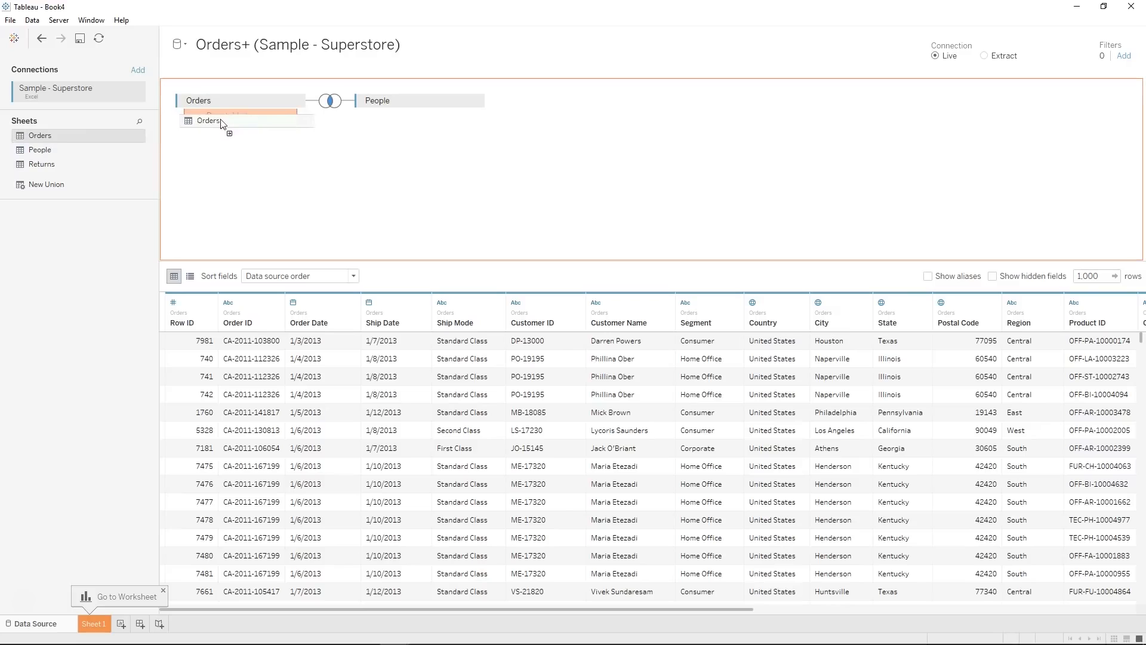
left_click_drag(210, 120, 234, 136)
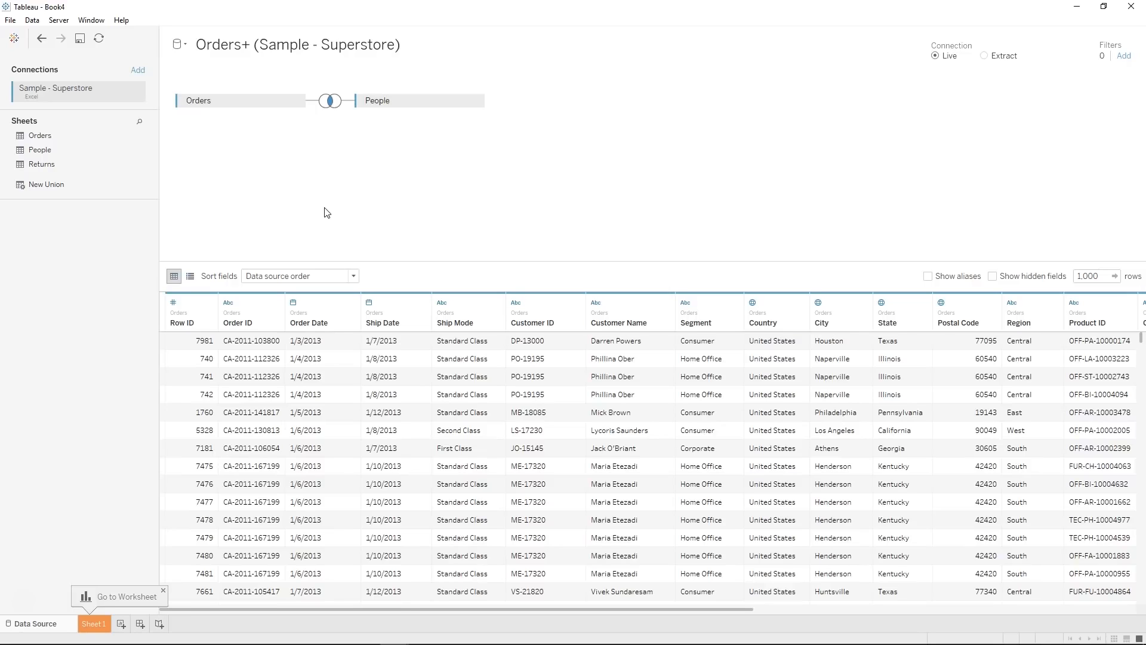
mouse_move(197, 131)
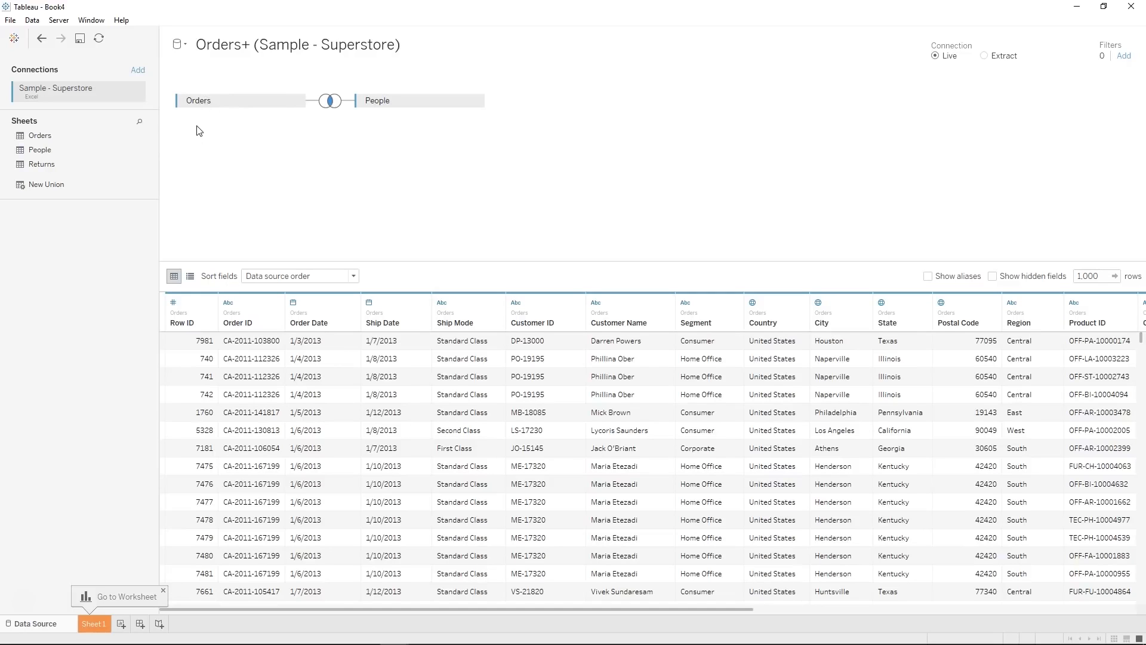
mouse_move(416, 144)
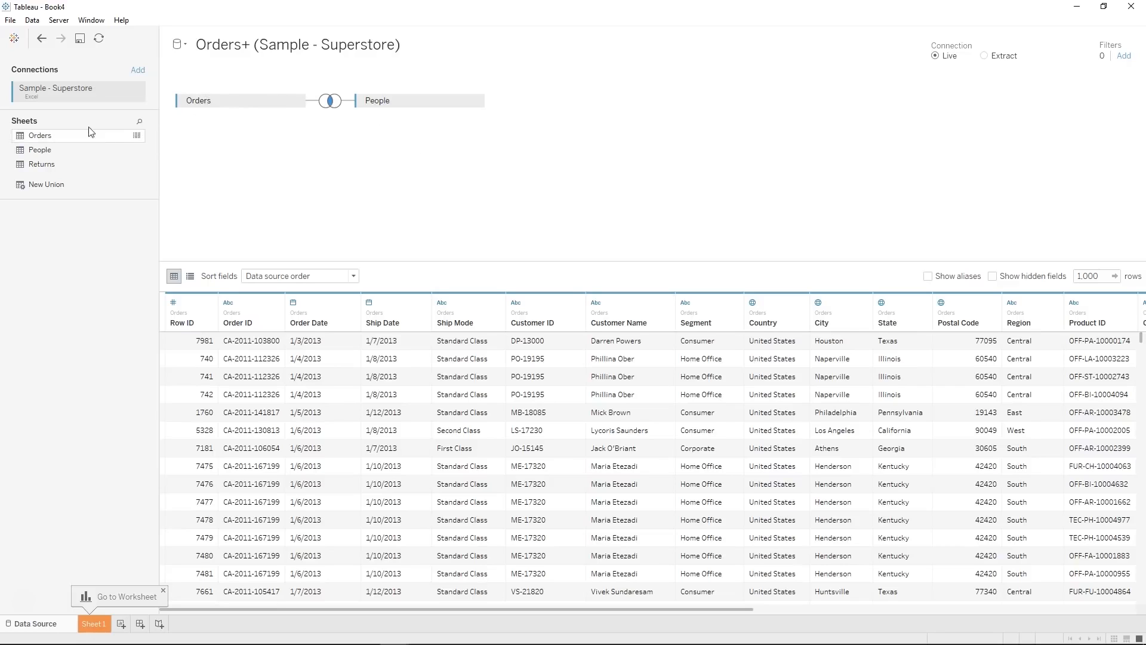
mouse_move(75, 133)
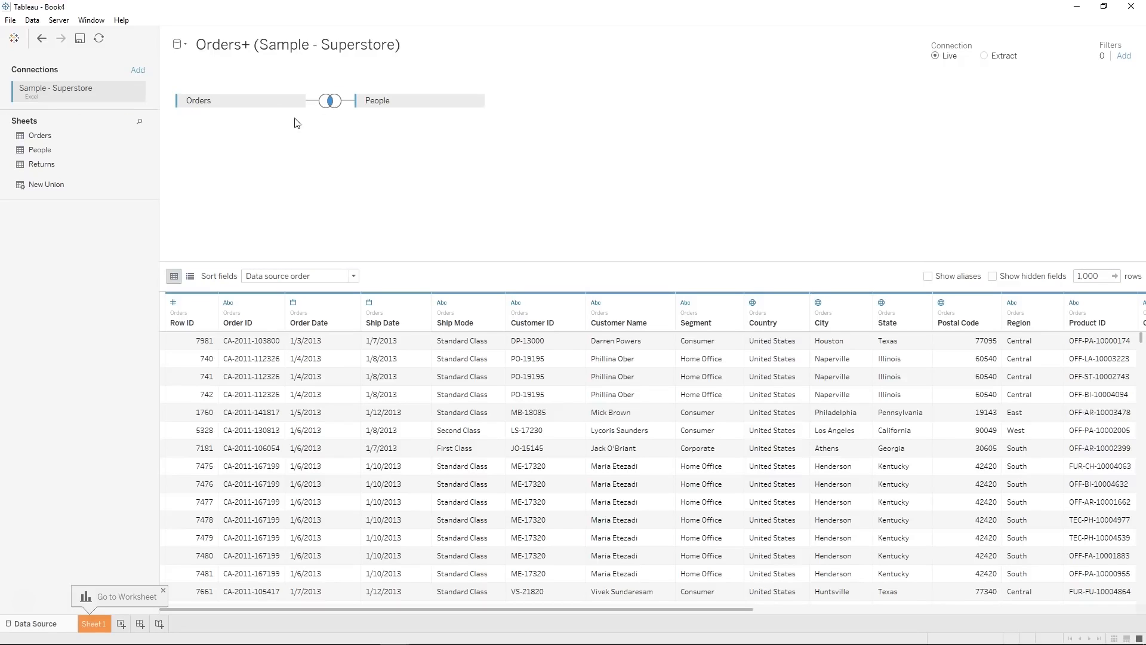
mouse_move(179, 134)
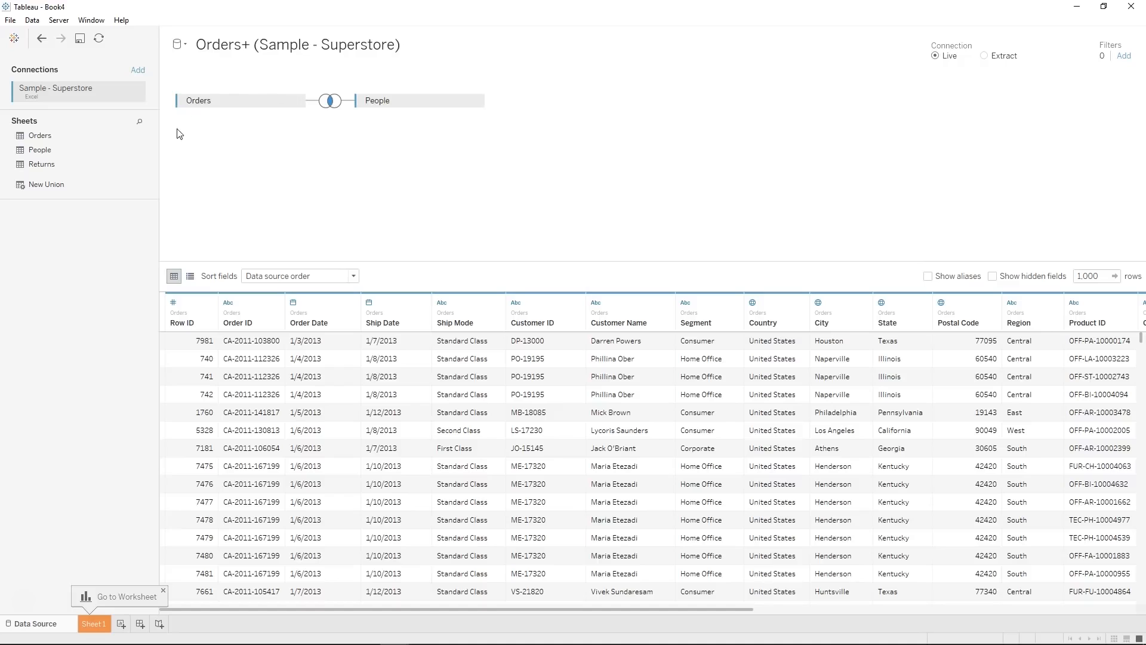
mouse_move(213, 385)
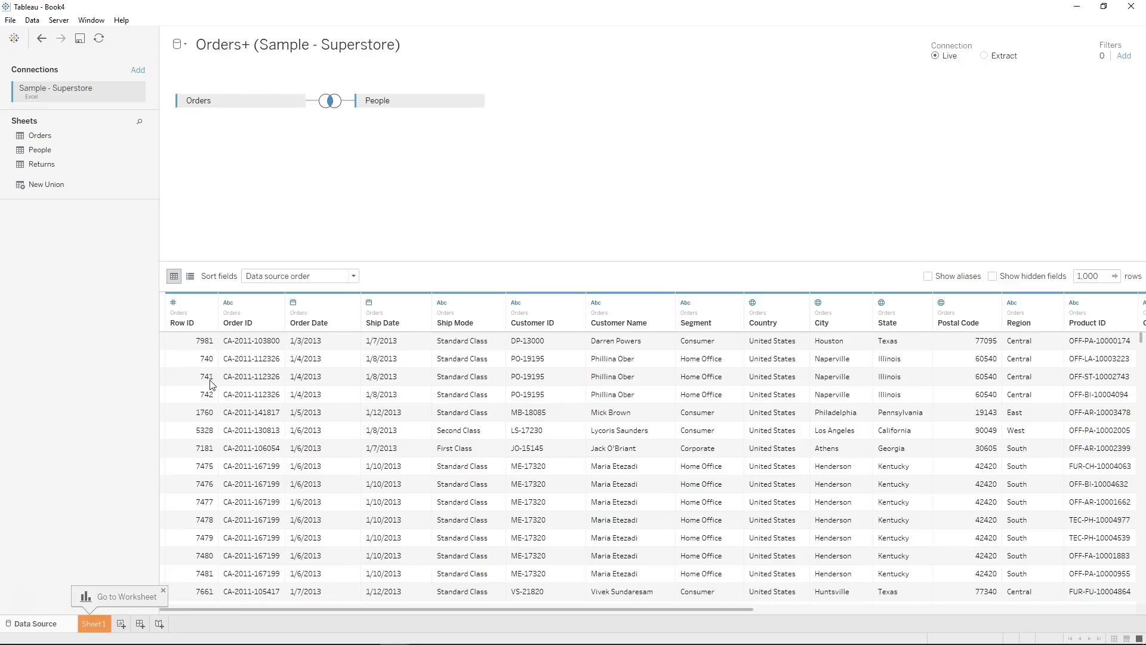
mouse_move(458, 210)
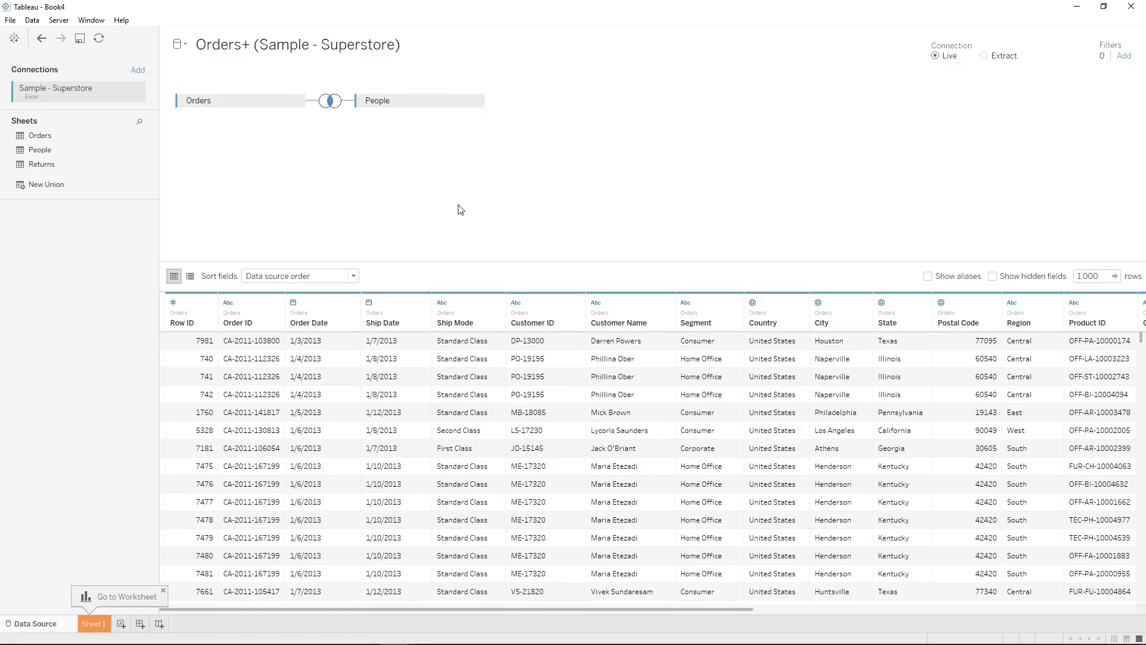